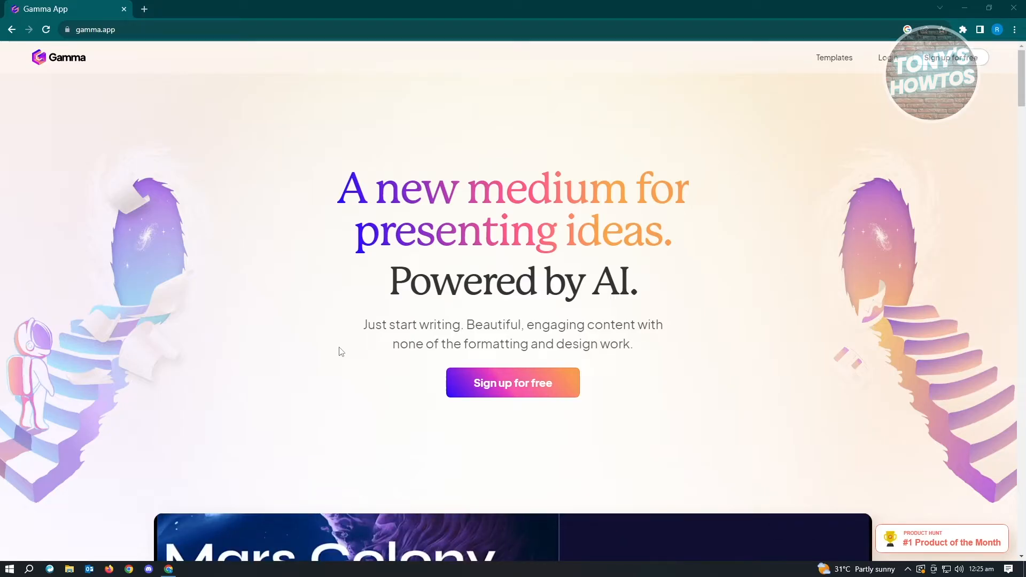
# Step: Begin free sign-up and continue with Google, bringing up the account chooser
pyautogui.click(513, 383)
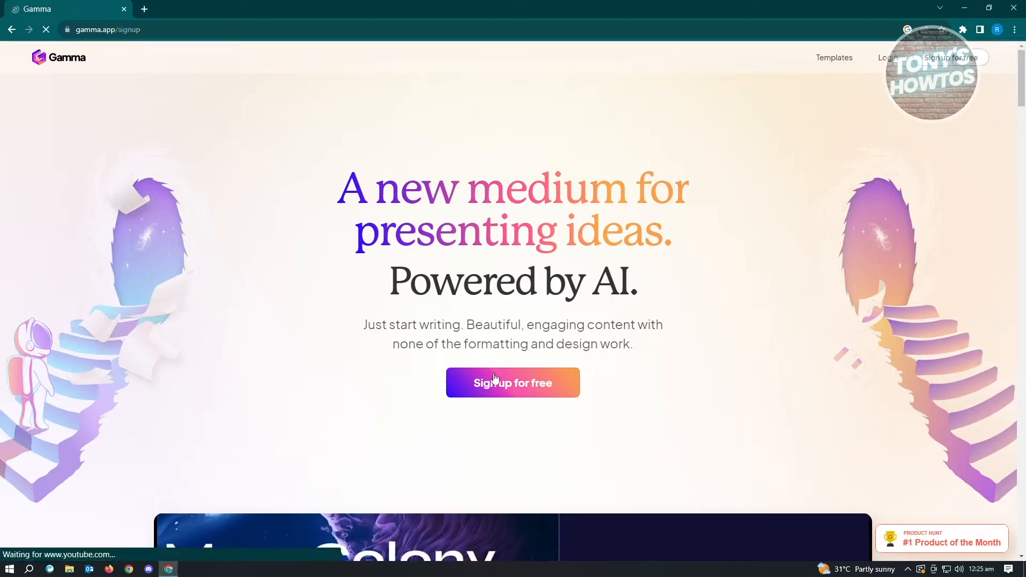
pyautogui.click(512, 382)
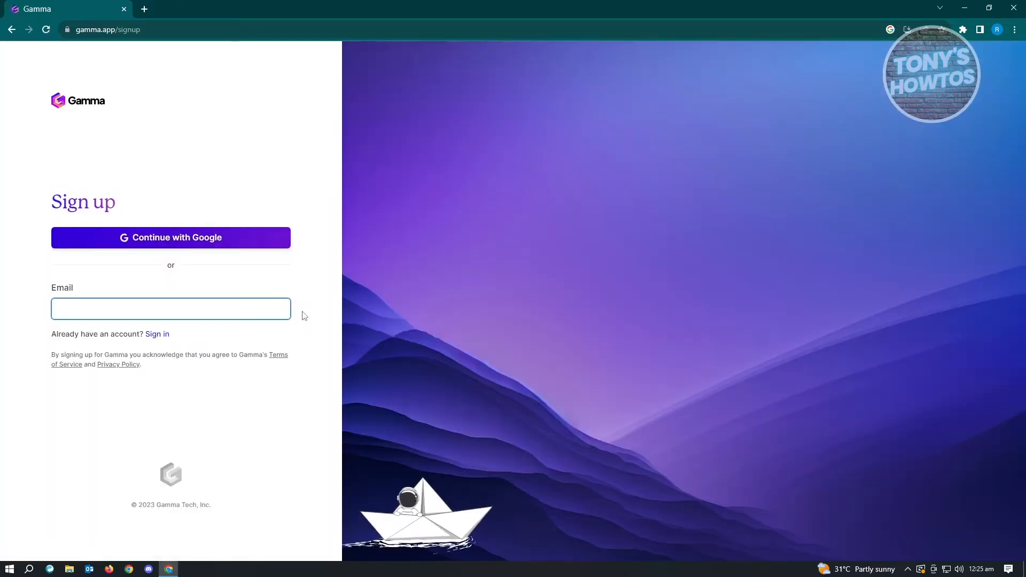
pyautogui.click(171, 308)
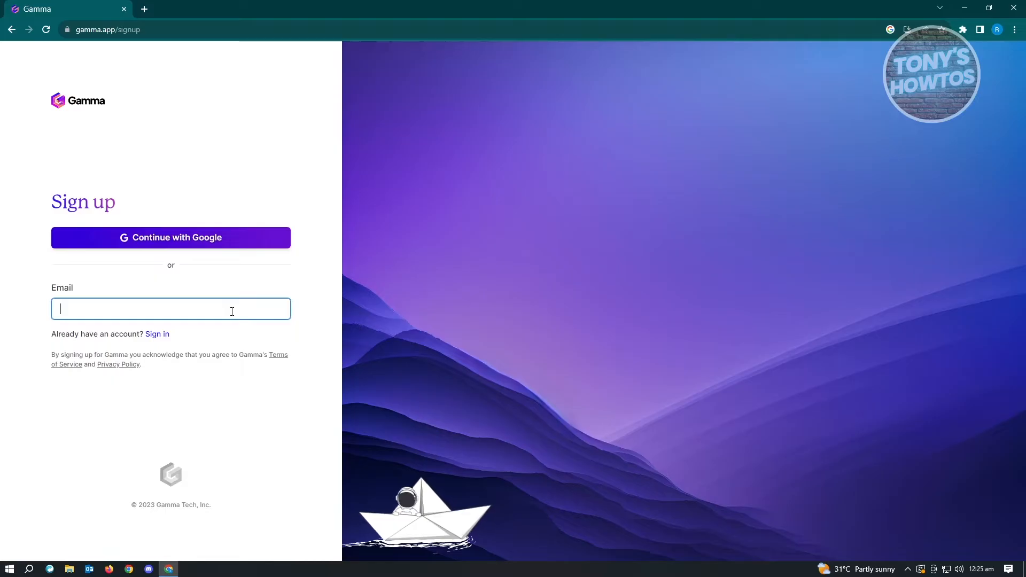
pyautogui.moveTo(198, 248)
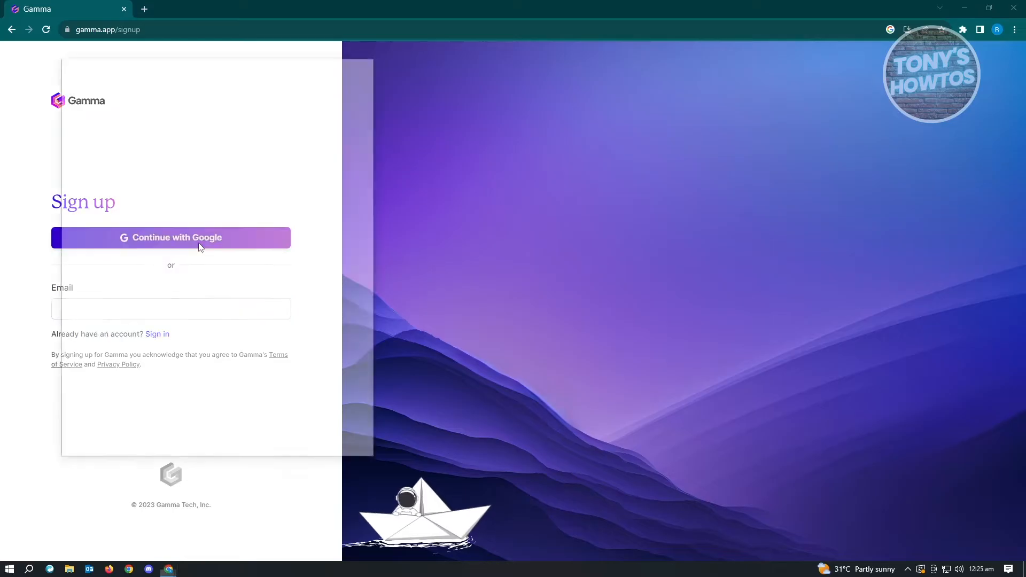
pyautogui.click(171, 238)
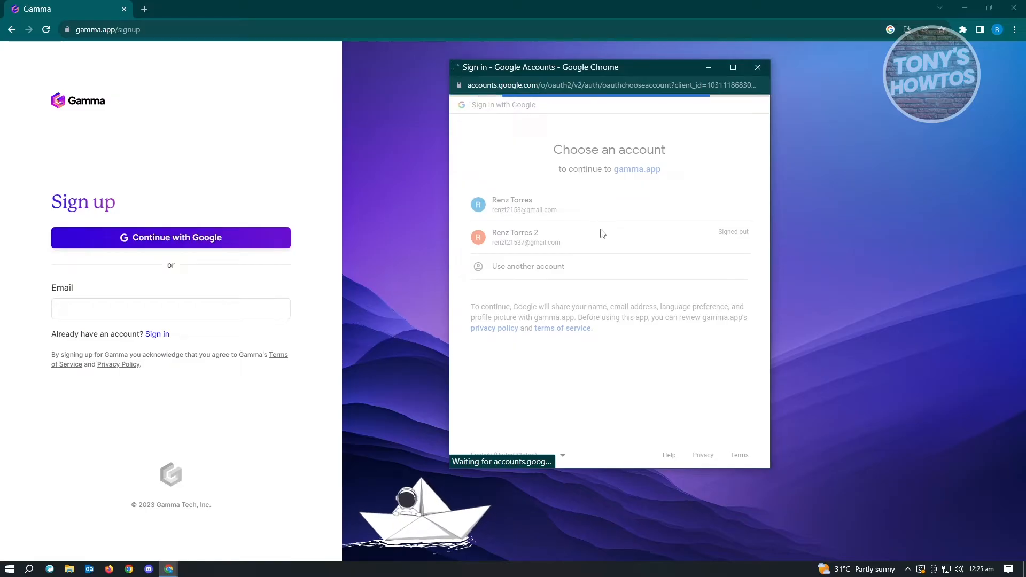
# Step: Sign in with the Google account and create the personal workspace with its default name
pyautogui.click(515, 204)
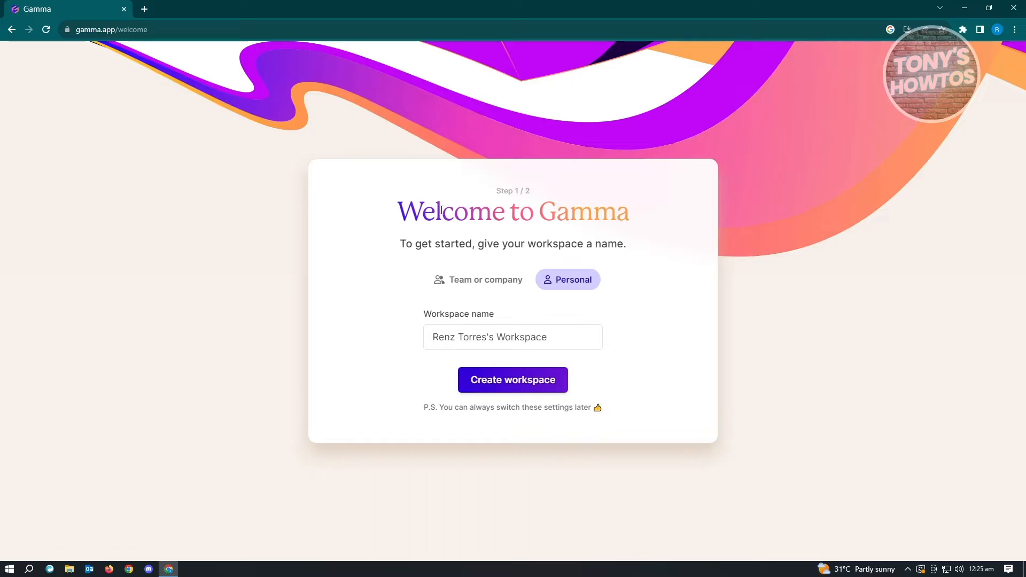
pyautogui.moveTo(477, 244)
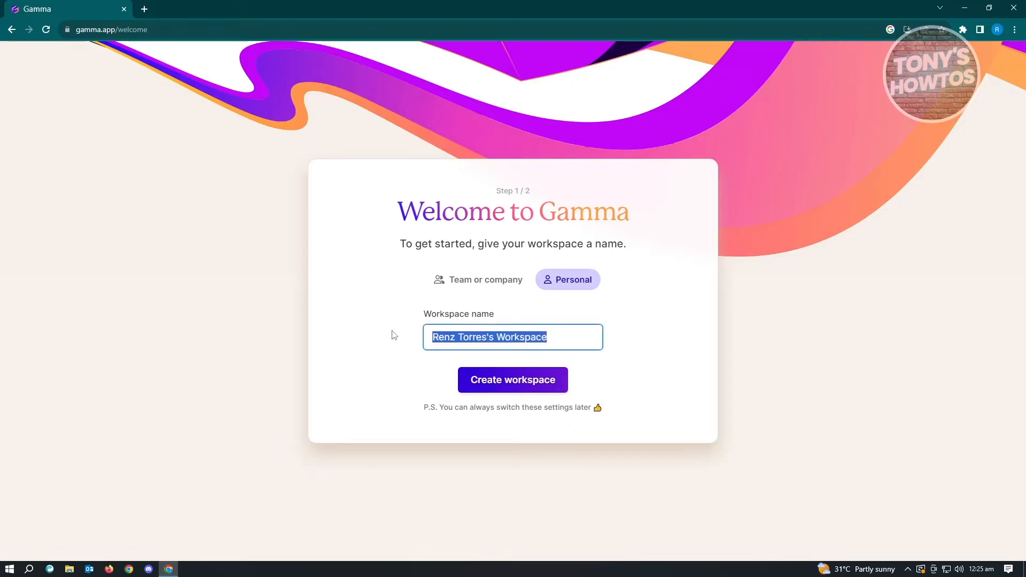
pyautogui.moveTo(301, 325)
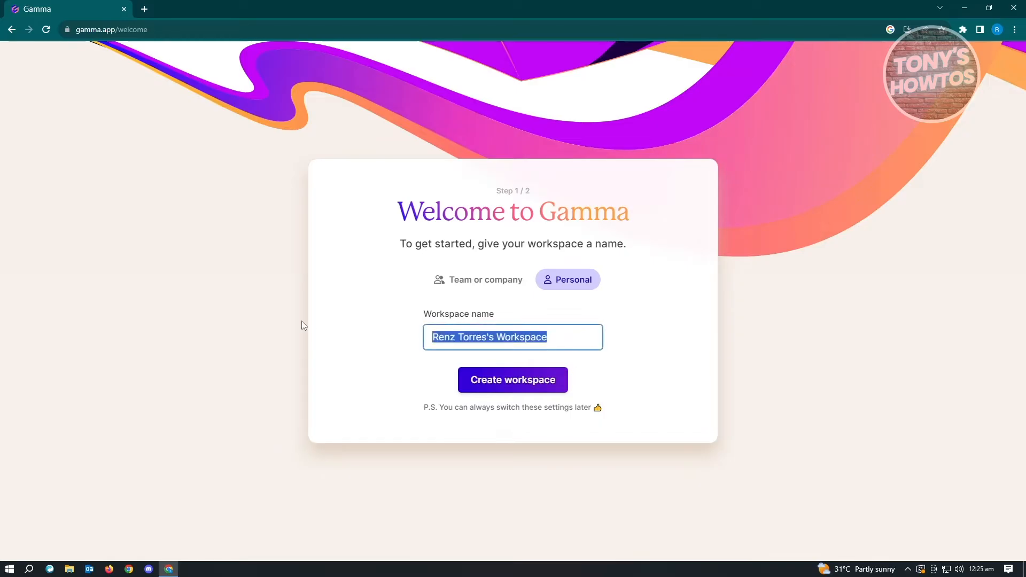
pyautogui.click(513, 380)
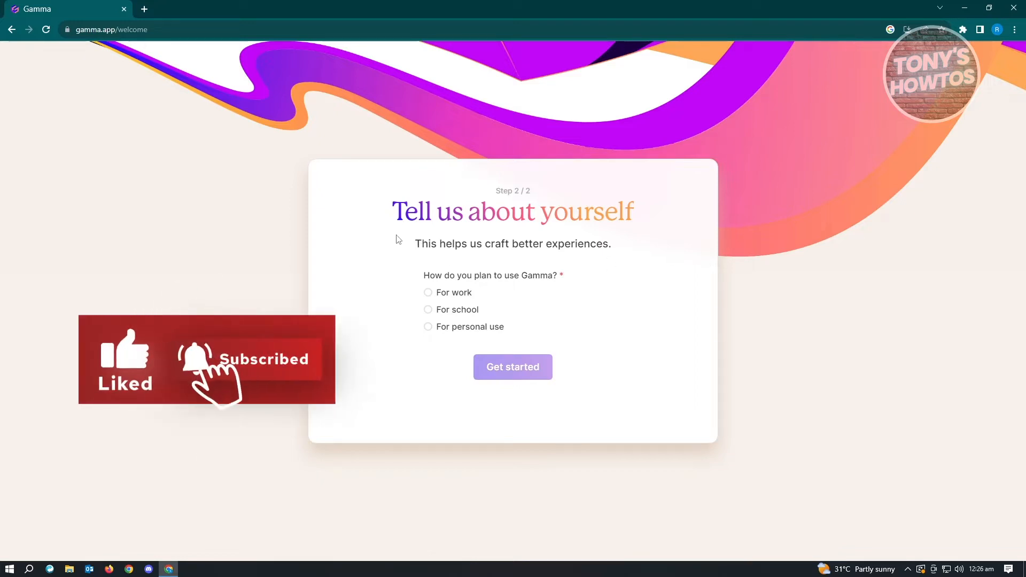
pyautogui.moveTo(485, 334)
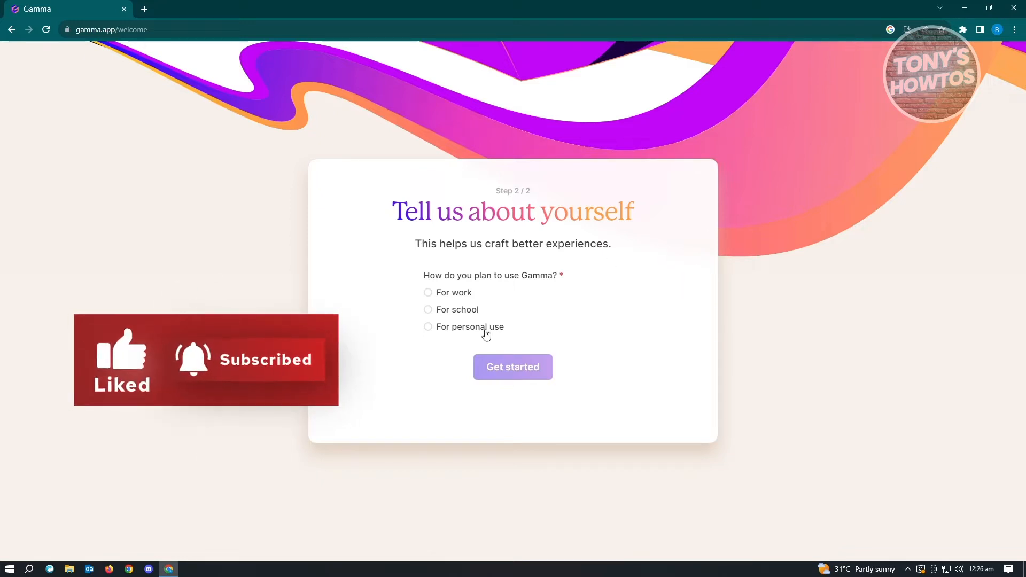
# Step: Answer the survey as personal use with Design as the kind of work and get started
pyautogui.click(427, 327)
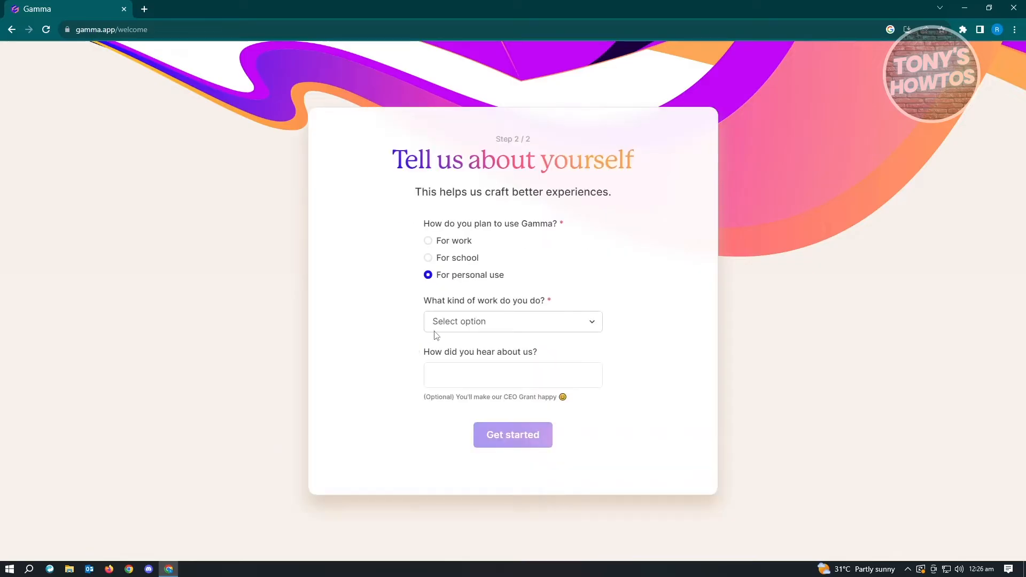
pyautogui.moveTo(496, 320)
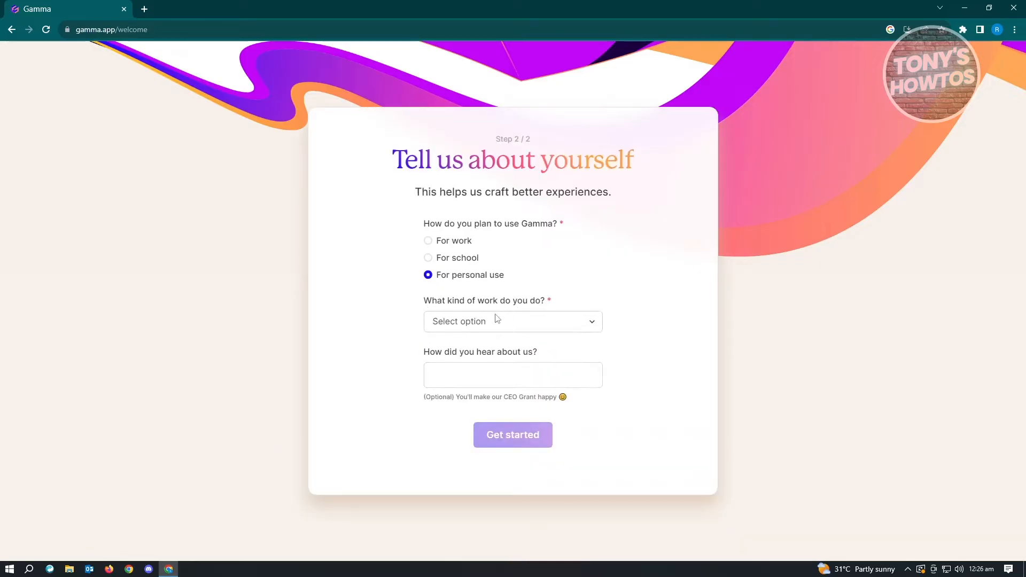
pyautogui.click(513, 320)
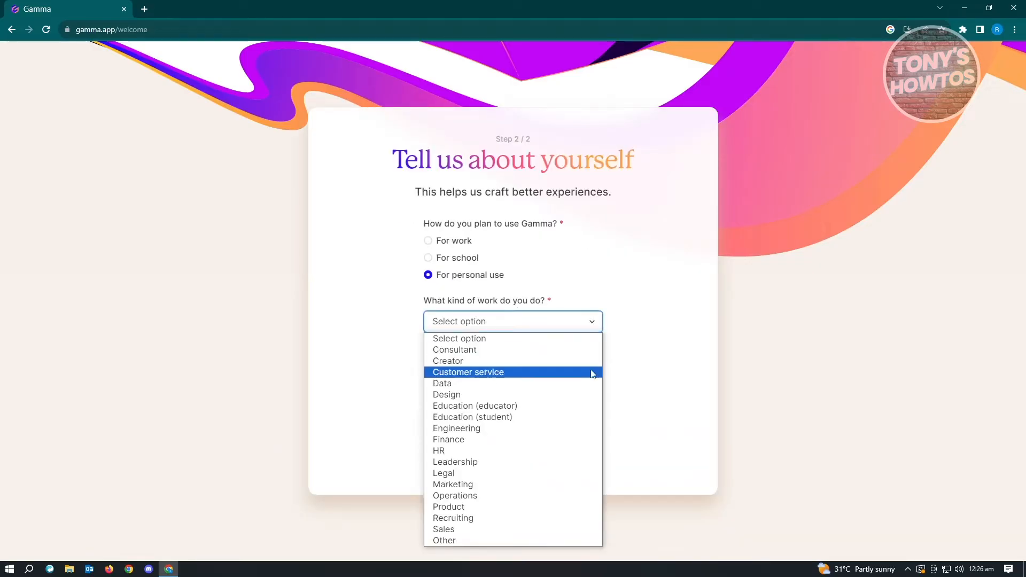
pyautogui.moveTo(447, 400)
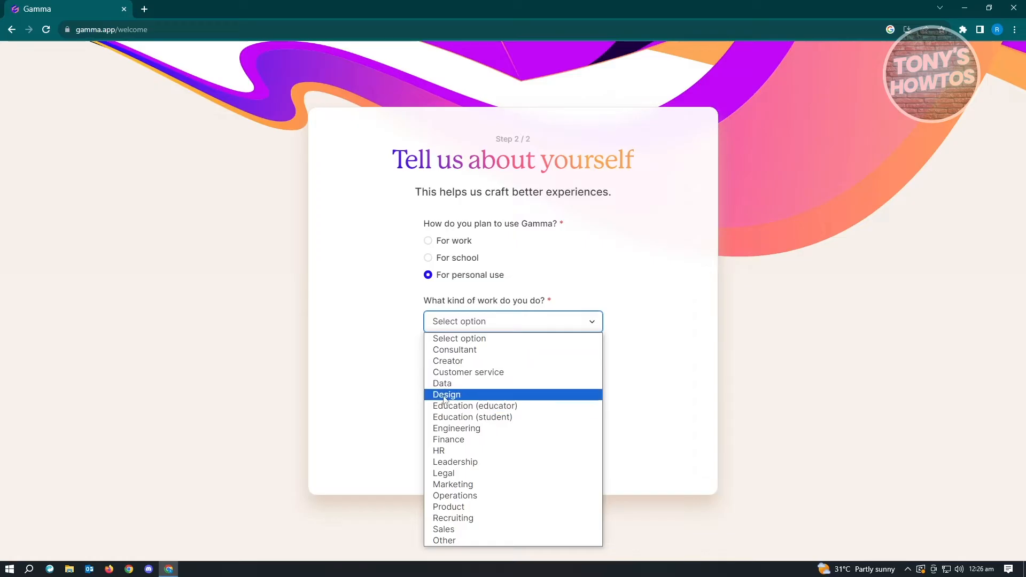
pyautogui.click(446, 394)
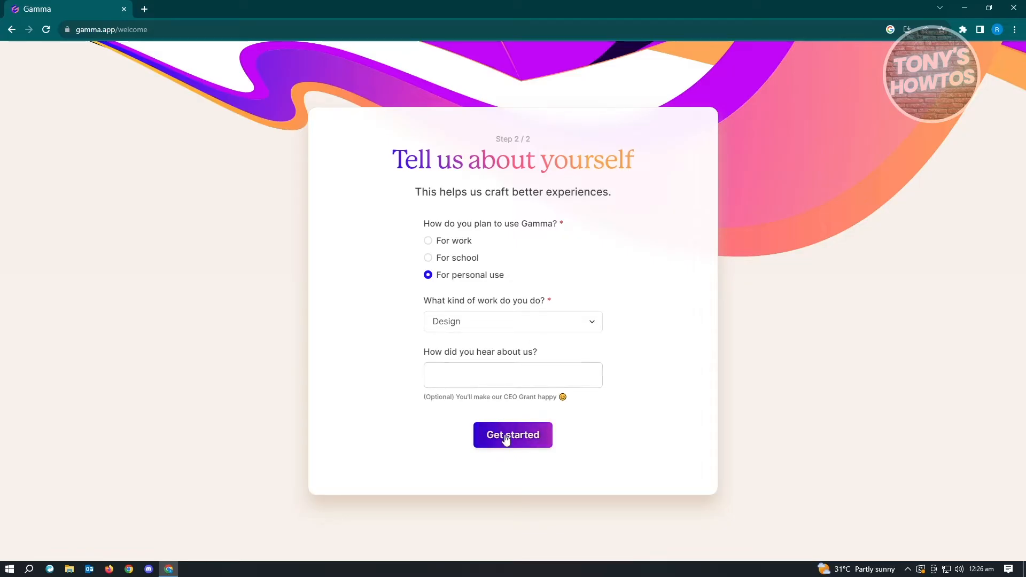
pyautogui.click(513, 434)
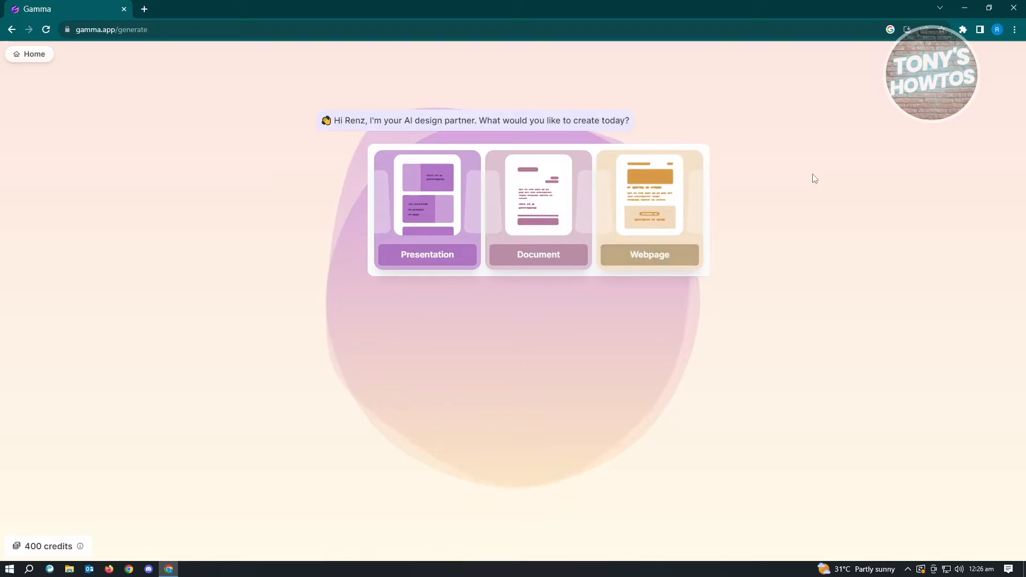
pyautogui.moveTo(658, 217)
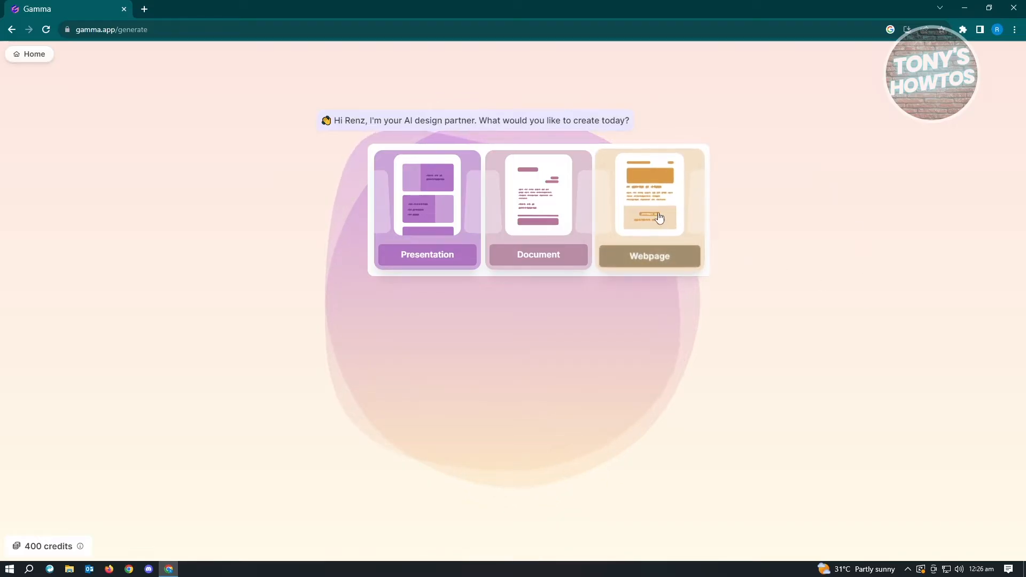
pyautogui.moveTo(446, 216)
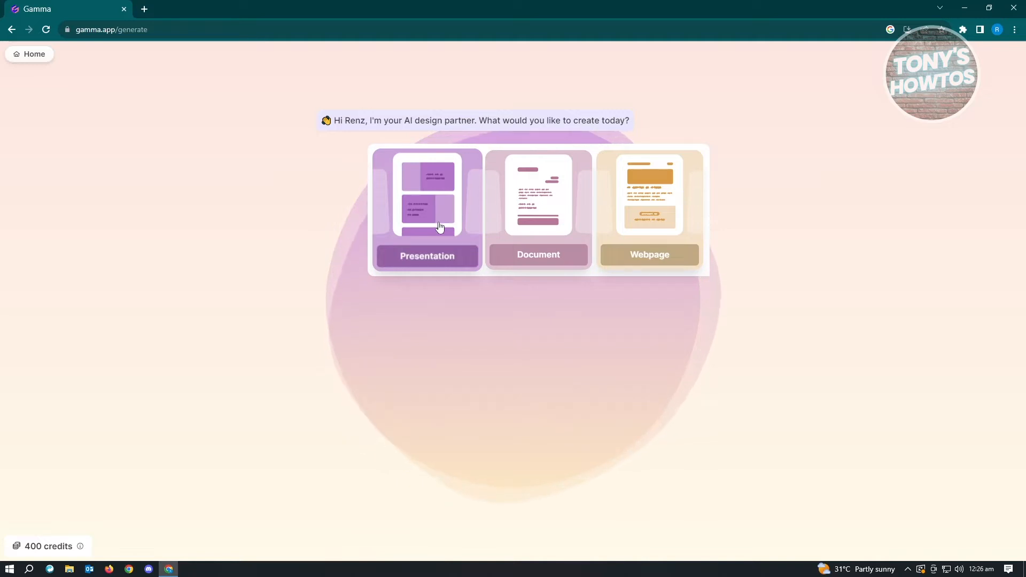
pyautogui.moveTo(443, 225)
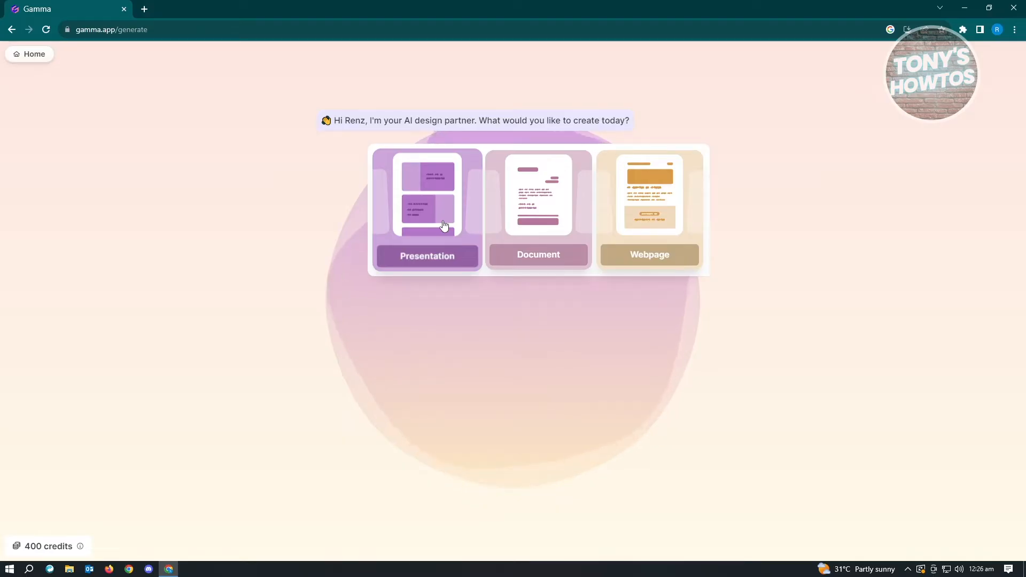
pyautogui.moveTo(448, 220)
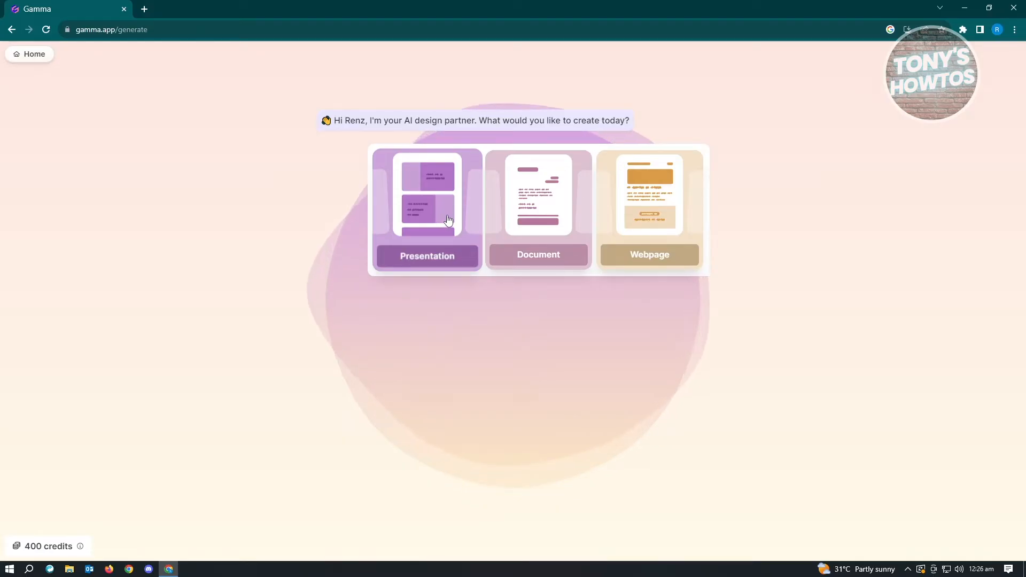
pyautogui.moveTo(463, 213)
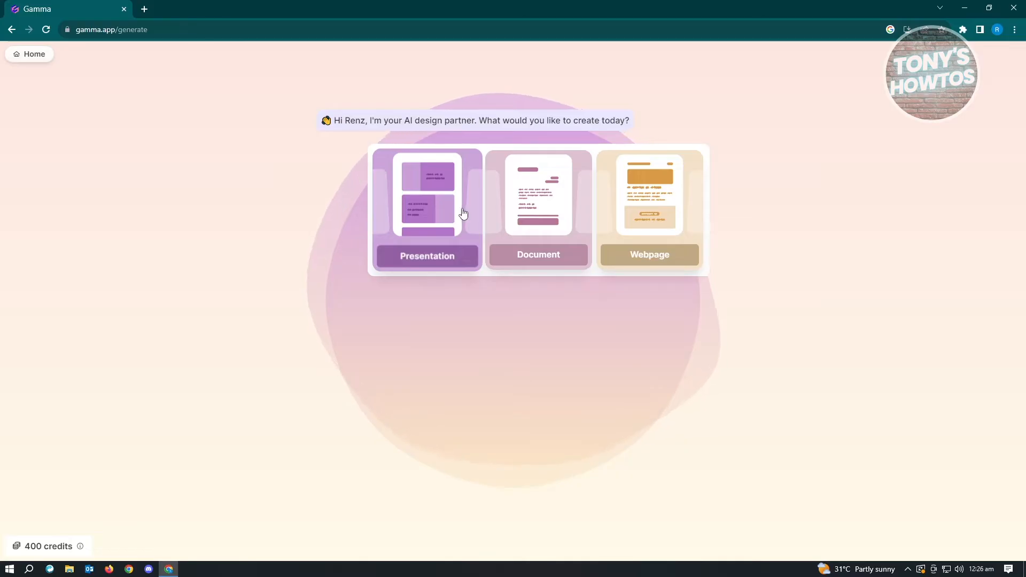
# Step: Choose Presentation as the thing to create
pyautogui.click(427, 210)
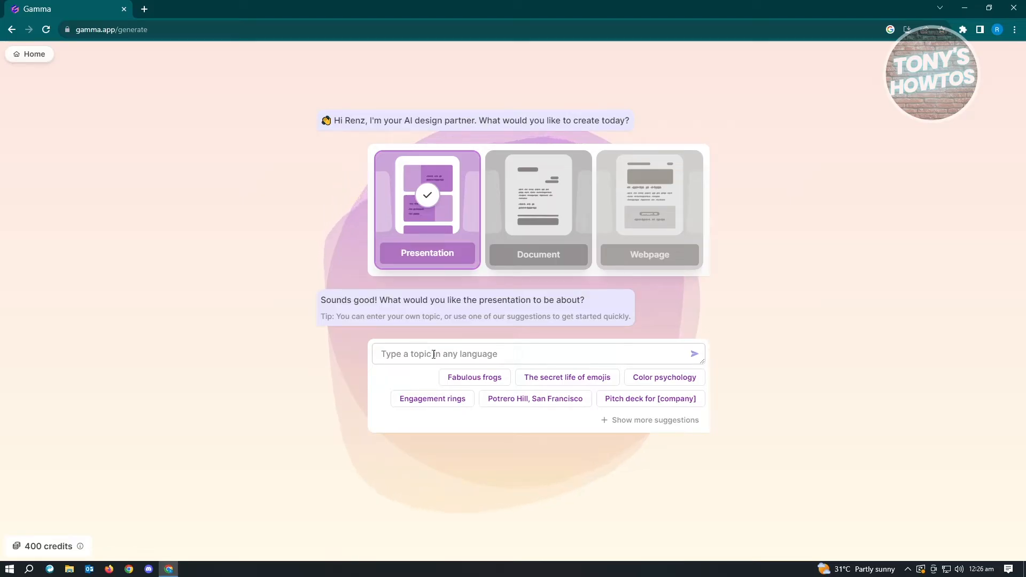
# Step: Enter 'the application of ai in everyday life' as the topic and submit it for an outline
pyautogui.click(531, 354)
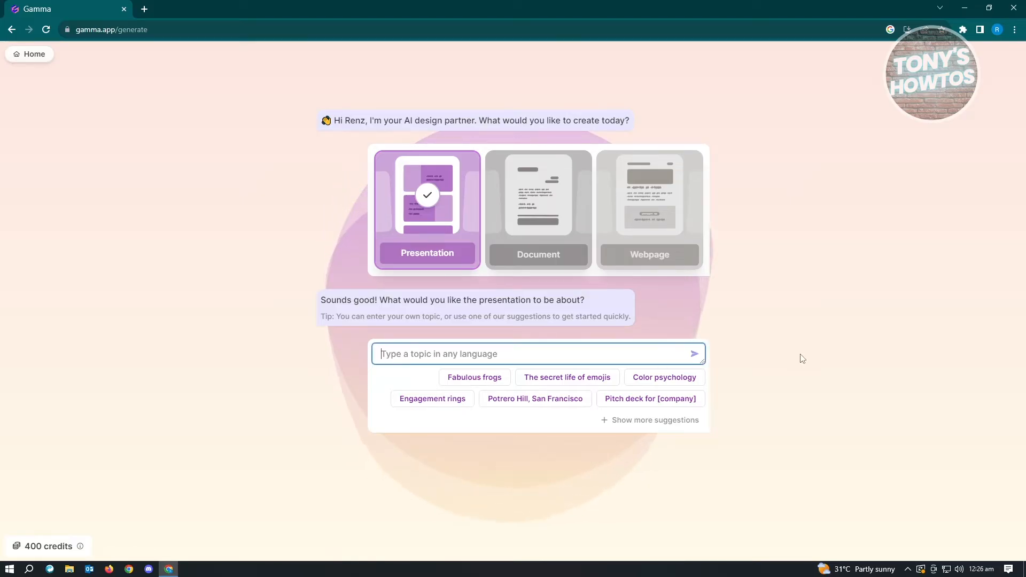
pyautogui.moveTo(798, 358)
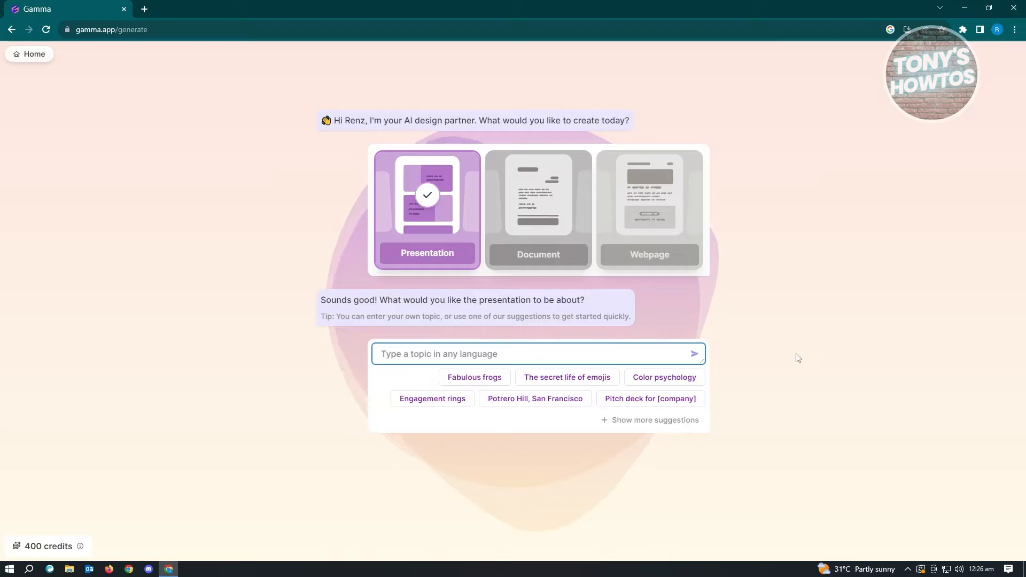
pyautogui.write('the application of')
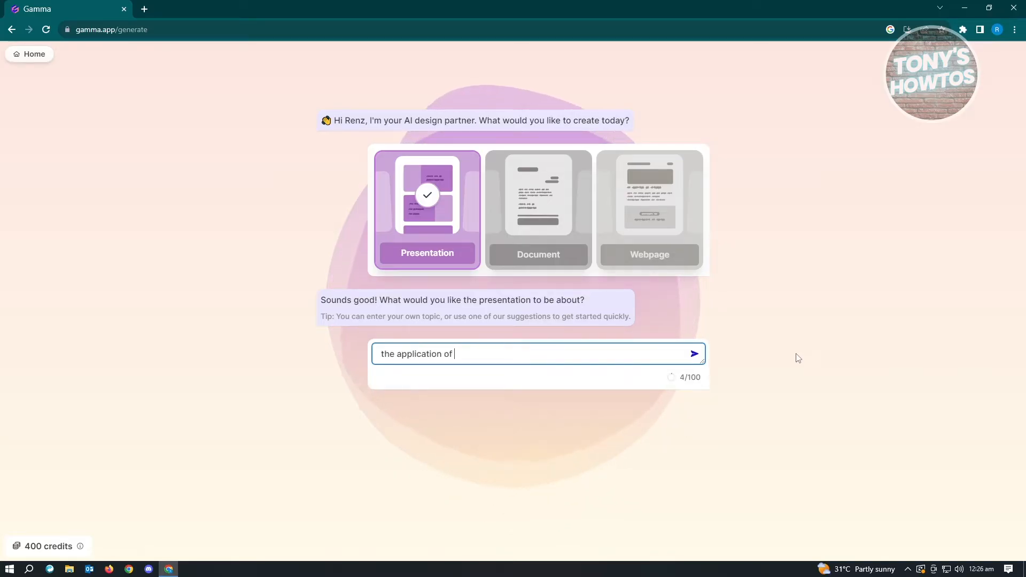
pyautogui.write('ai in everyday life')
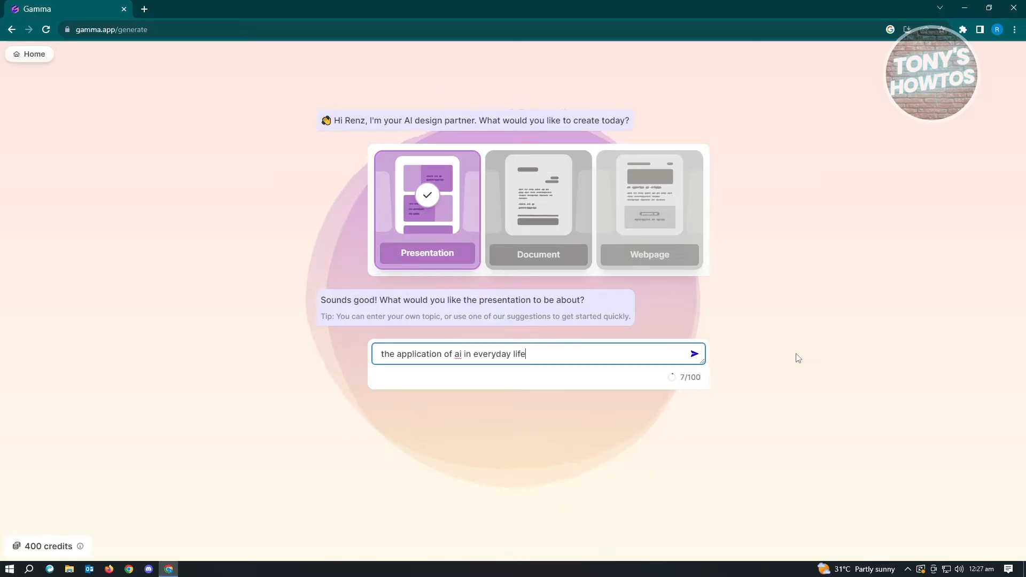
pyautogui.moveTo(694, 354)
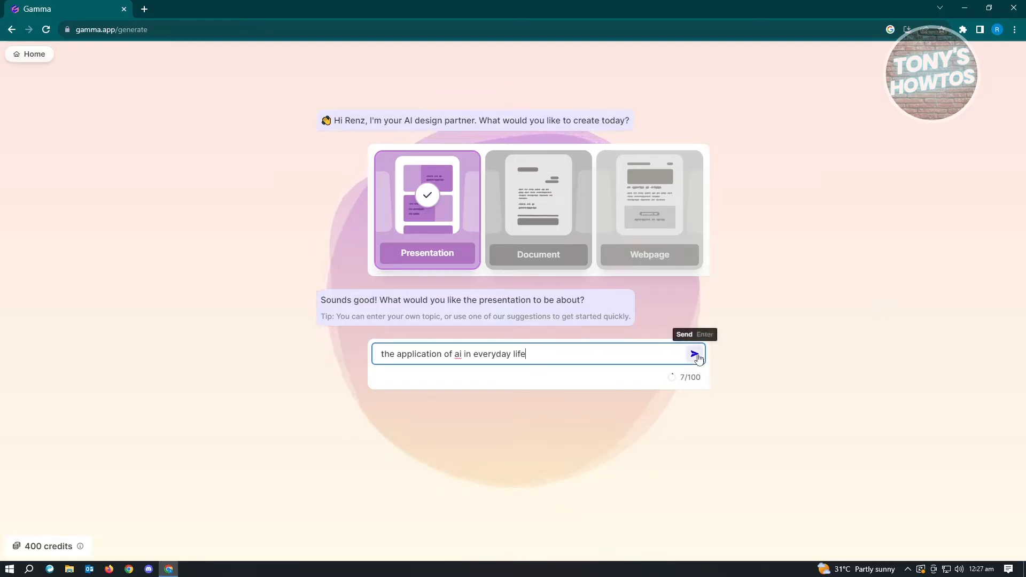
pyautogui.click(695, 353)
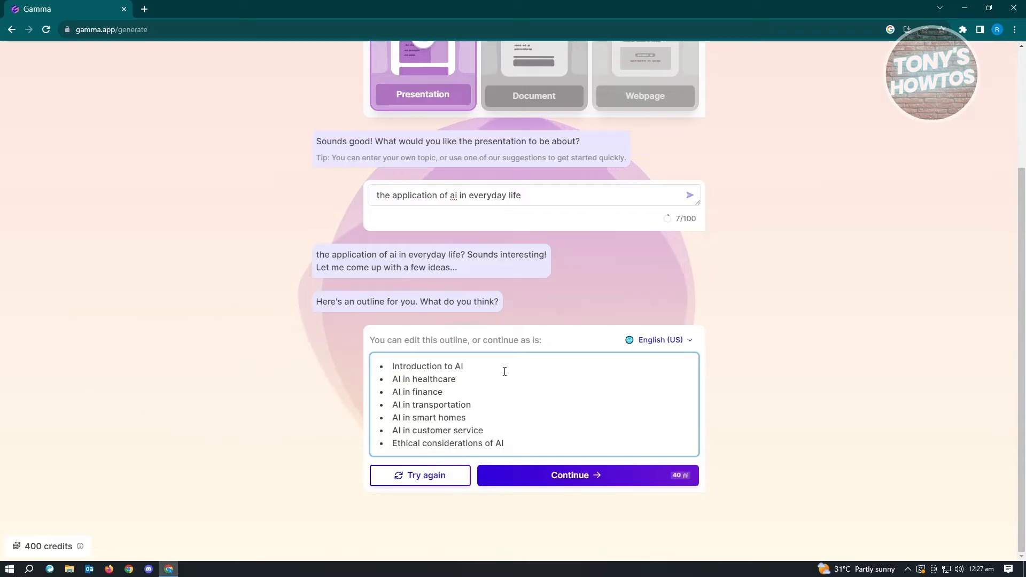
# Step: Insert a new 'AI in farming' outline item after customer service and accept the outline
pyautogui.moveTo(391, 391); pyautogui.dragTo(471, 403)
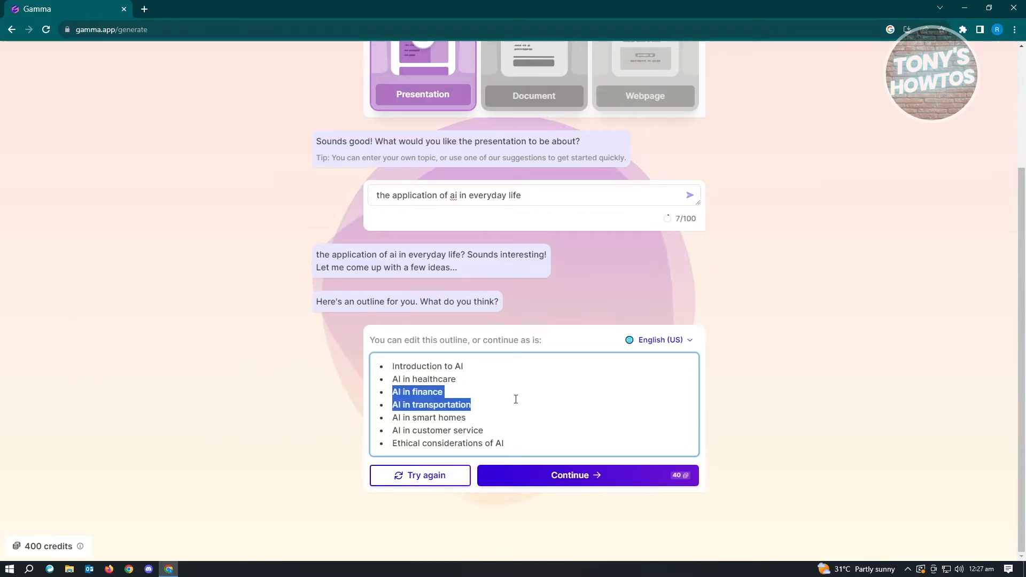
pyautogui.click(506, 443)
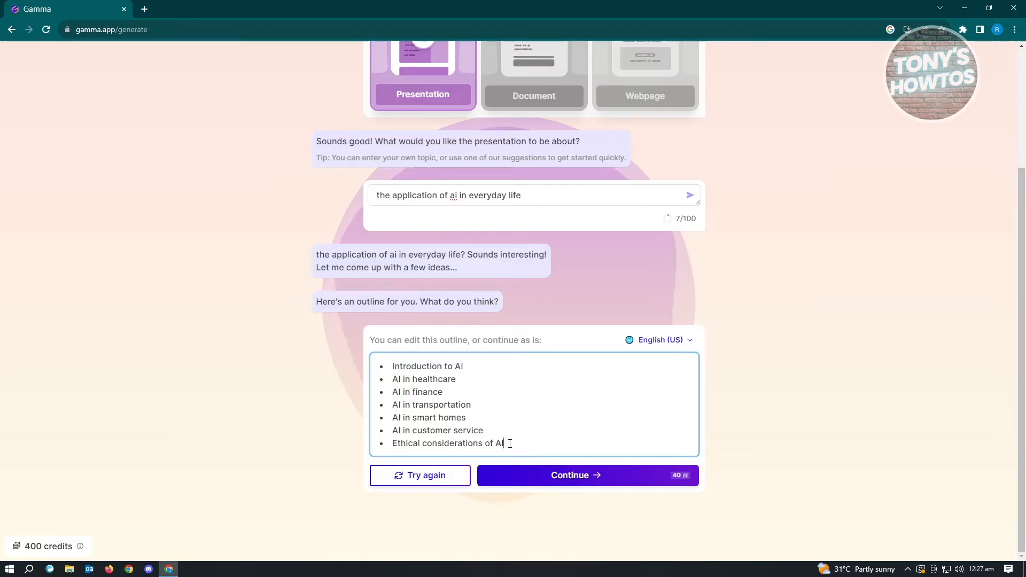
pyautogui.tripleClick(447, 442)
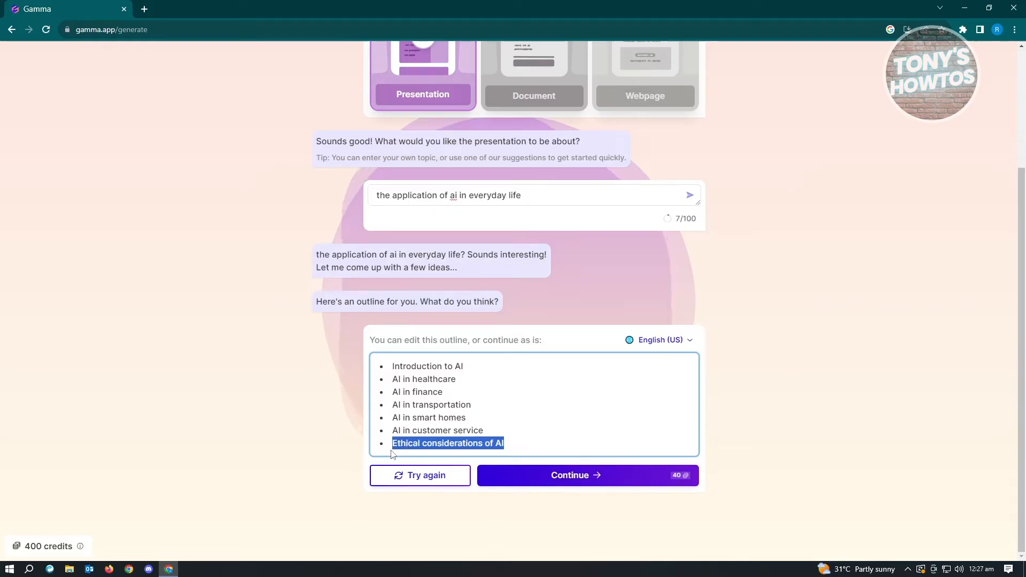
pyautogui.click(476, 418)
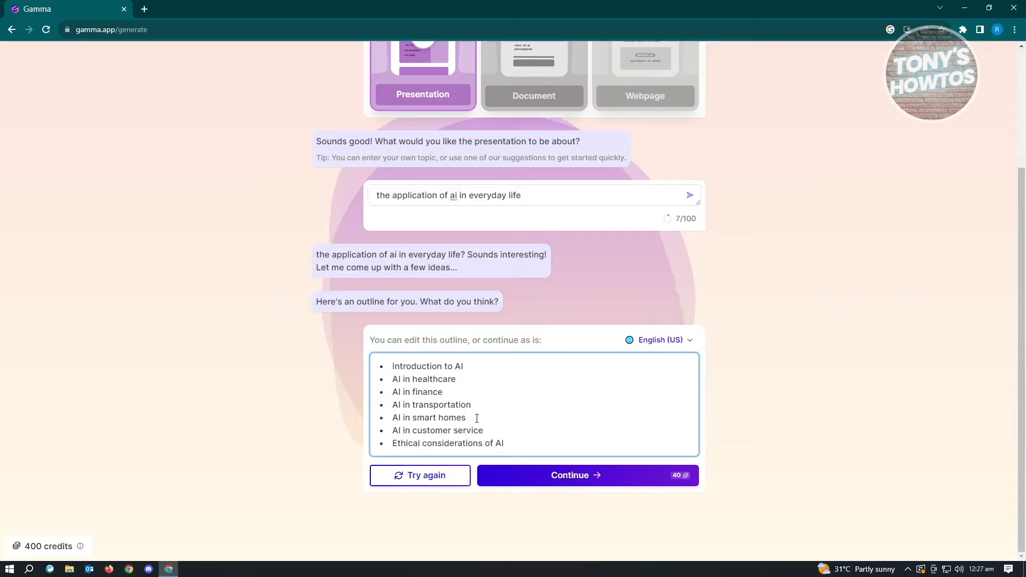
pyautogui.doubleClick(429, 417)
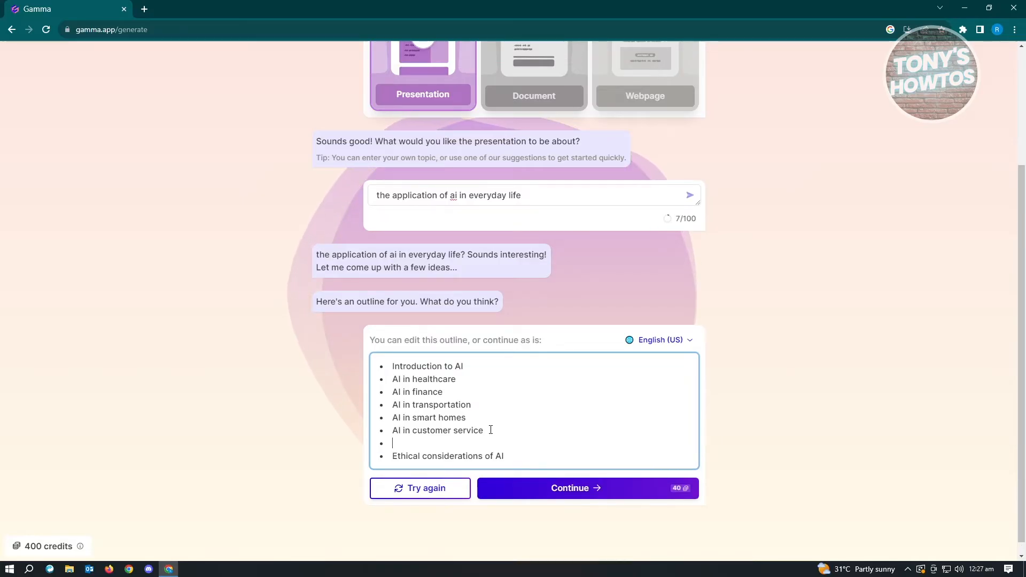
pyautogui.write('AI in')
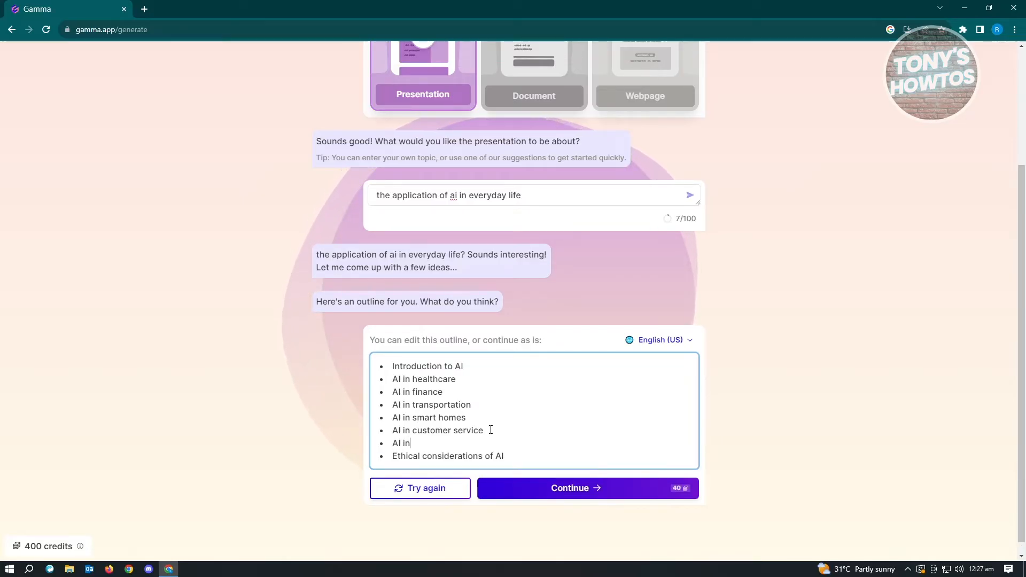
pyautogui.write('farming')
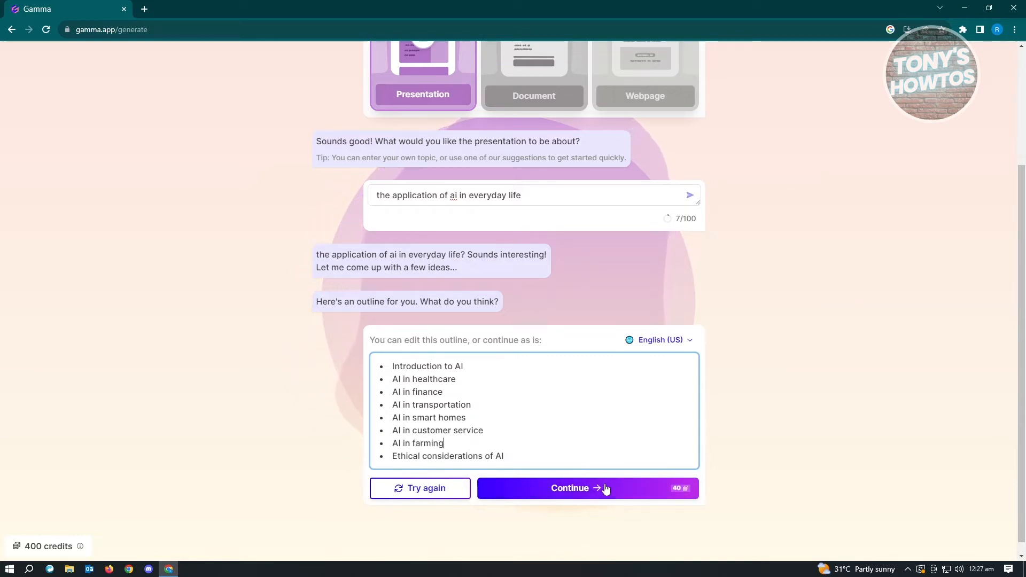
pyautogui.click(586, 487)
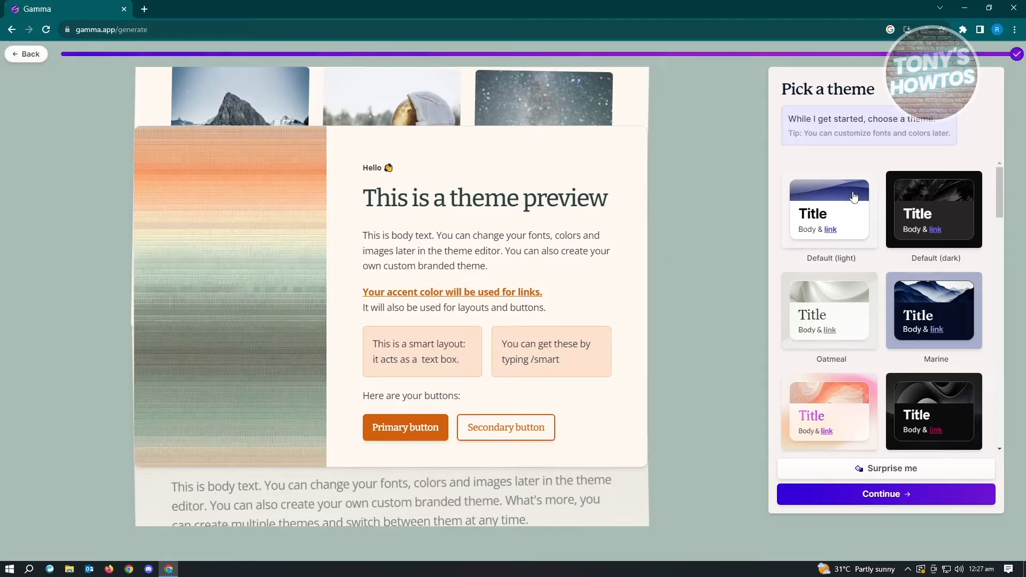
# Step: Preview Default (dark), then choose the Marine theme and generate the presentation
pyautogui.click(933, 210)
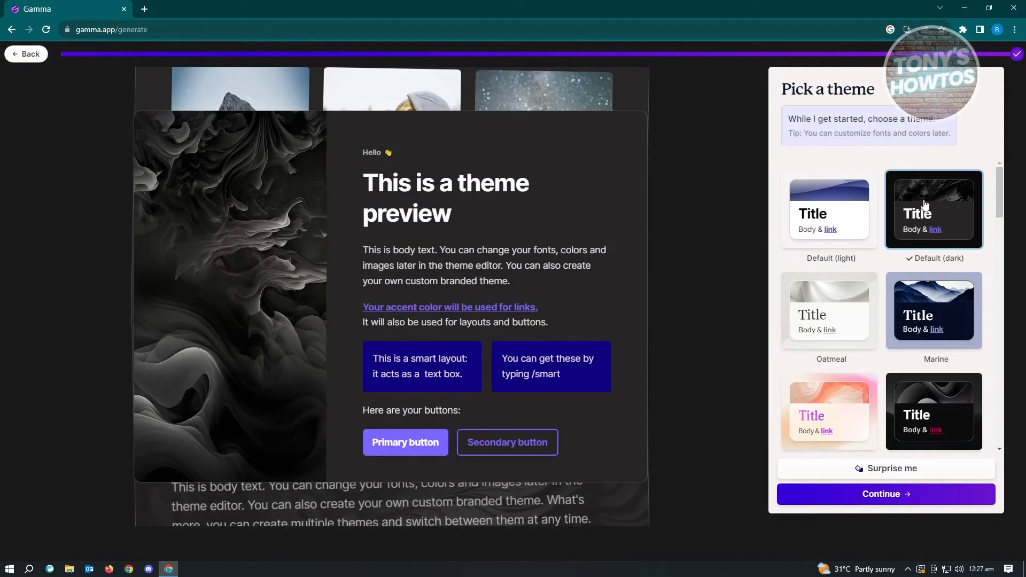
pyautogui.scroll(-3)
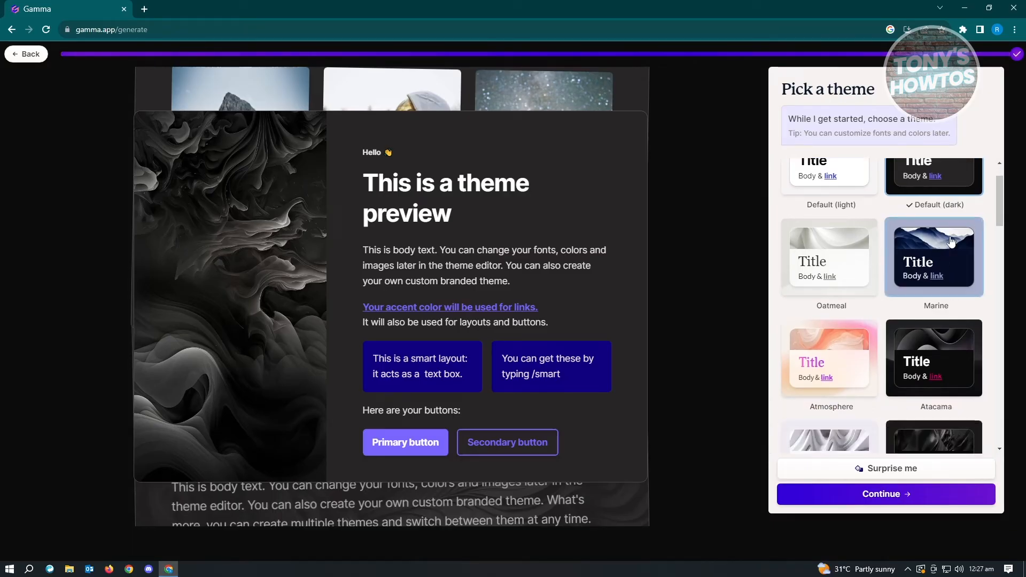
pyautogui.click(934, 256)
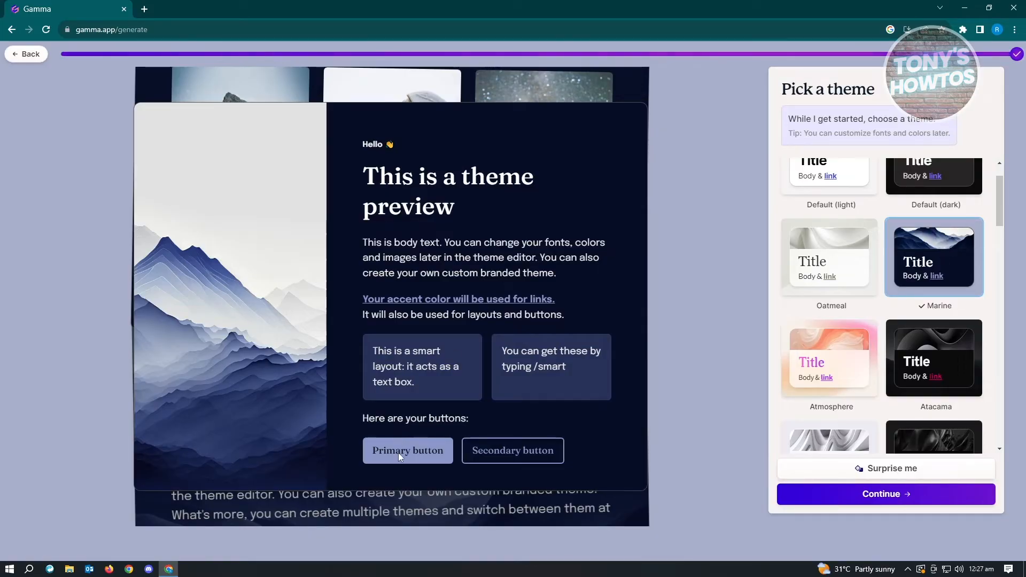
pyautogui.scroll(-3)
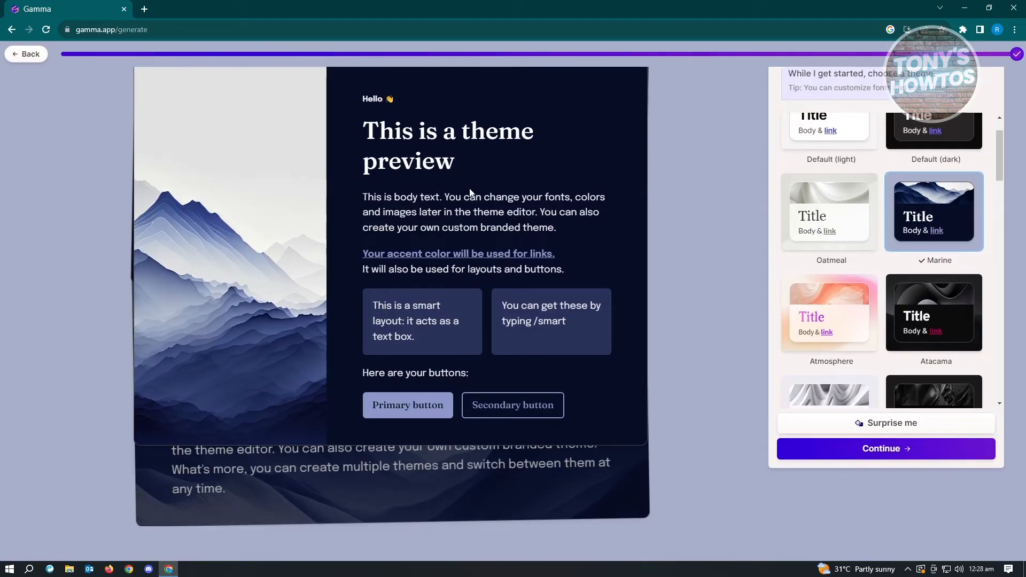
pyautogui.moveTo(916, 450)
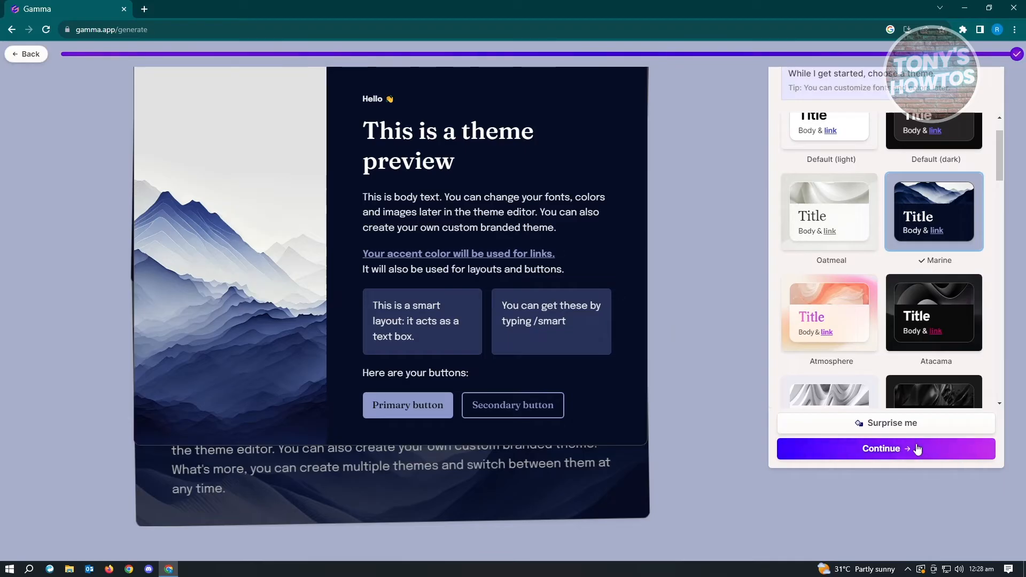
pyautogui.click(885, 448)
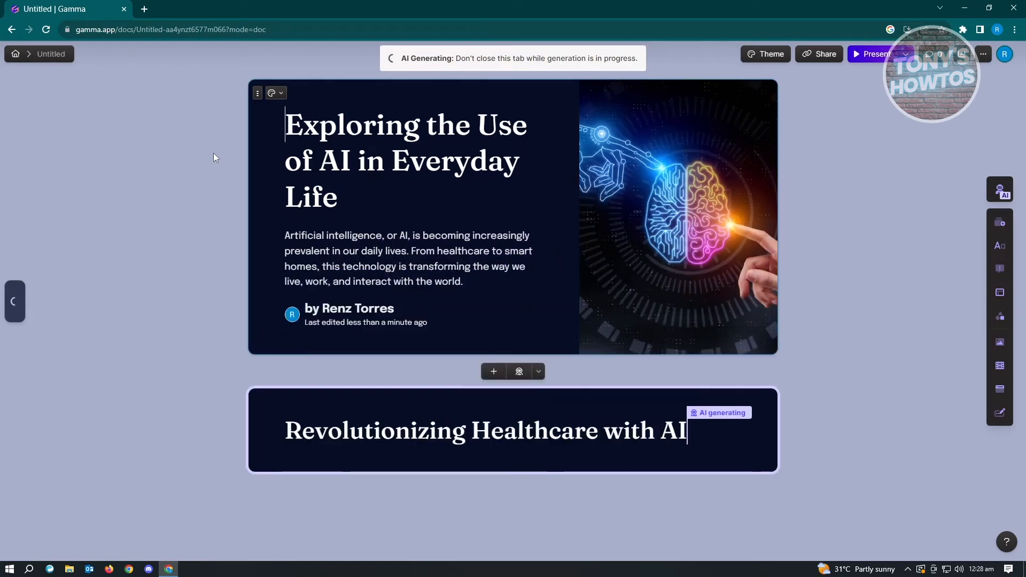
# Step: Scroll down to watch the generated cards appear
pyautogui.scroll(-3)
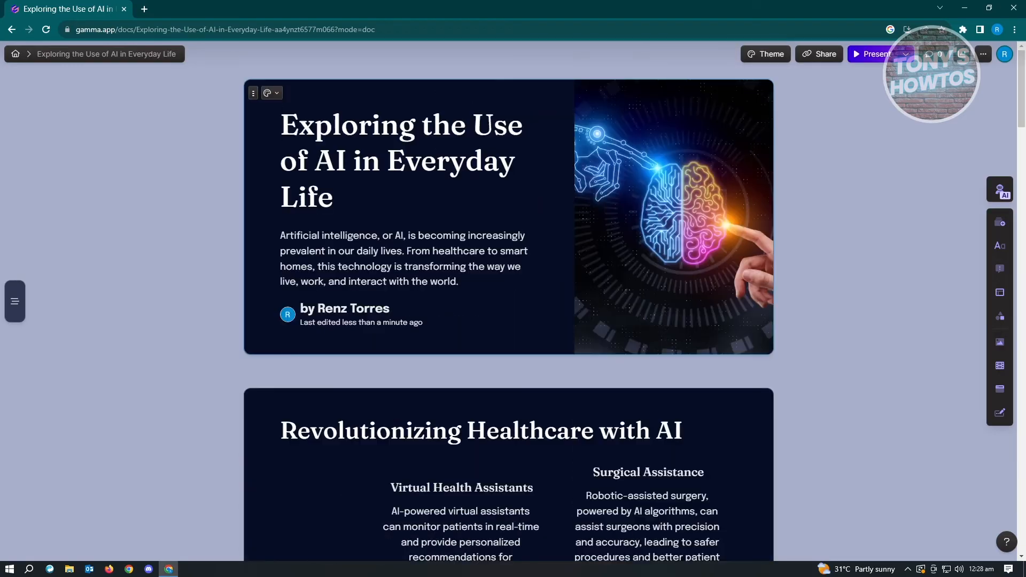
# Step: Select the presentation title, then scroll down through the generated cards
pyautogui.click(281, 124)
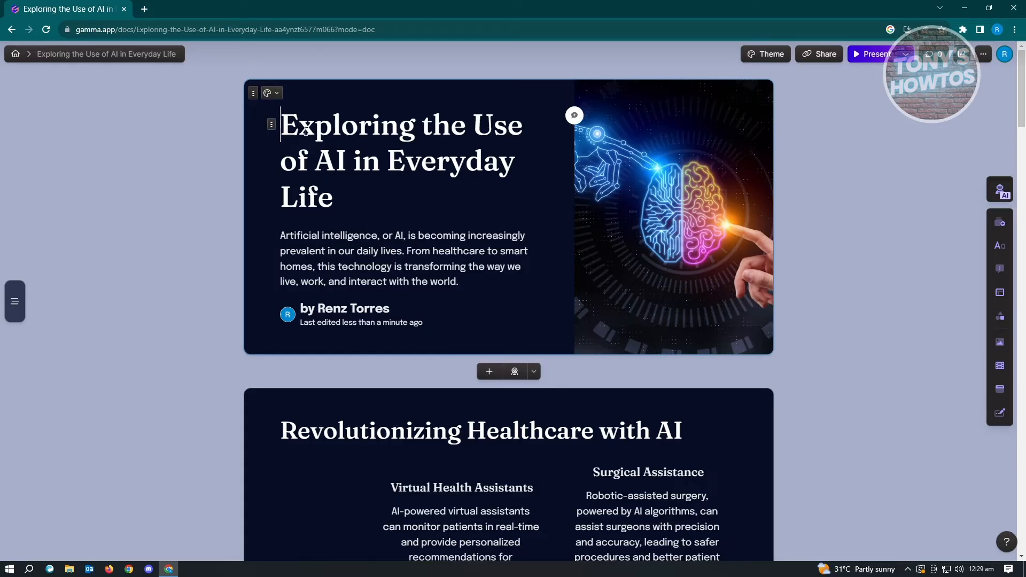
pyautogui.moveTo(280, 124); pyautogui.dragTo(373, 236)
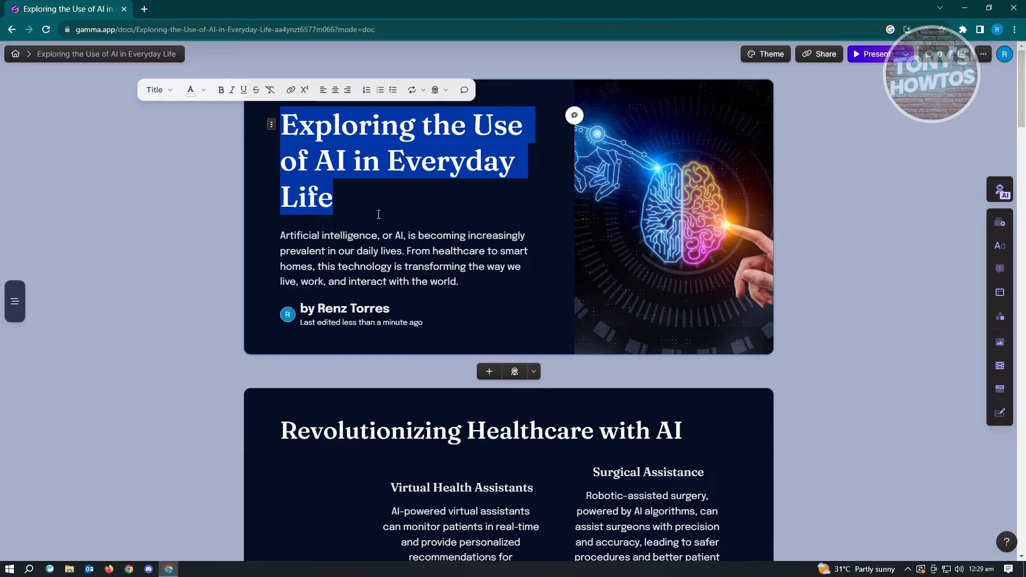
pyautogui.scroll(-3)
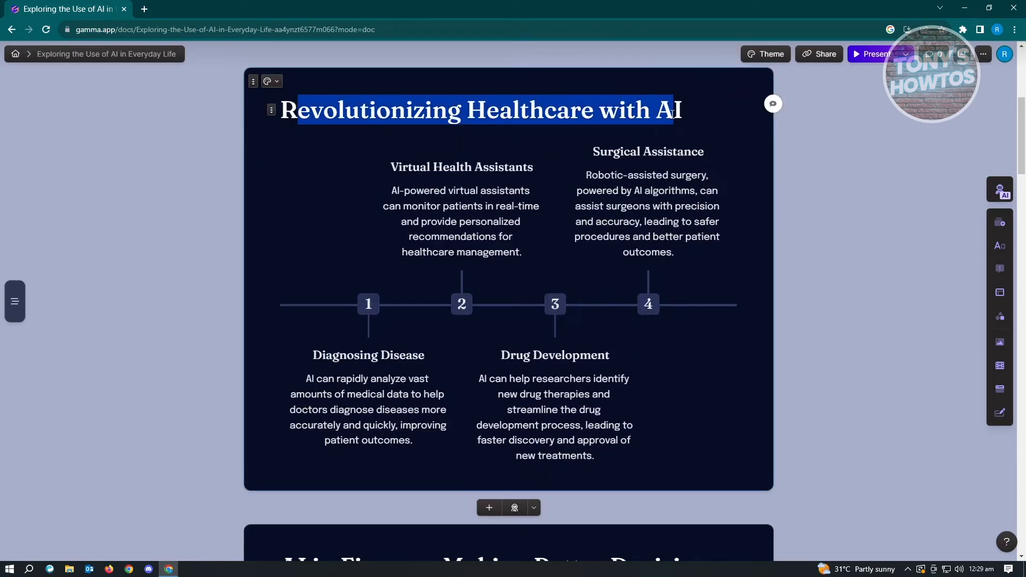
pyautogui.scroll(-3)
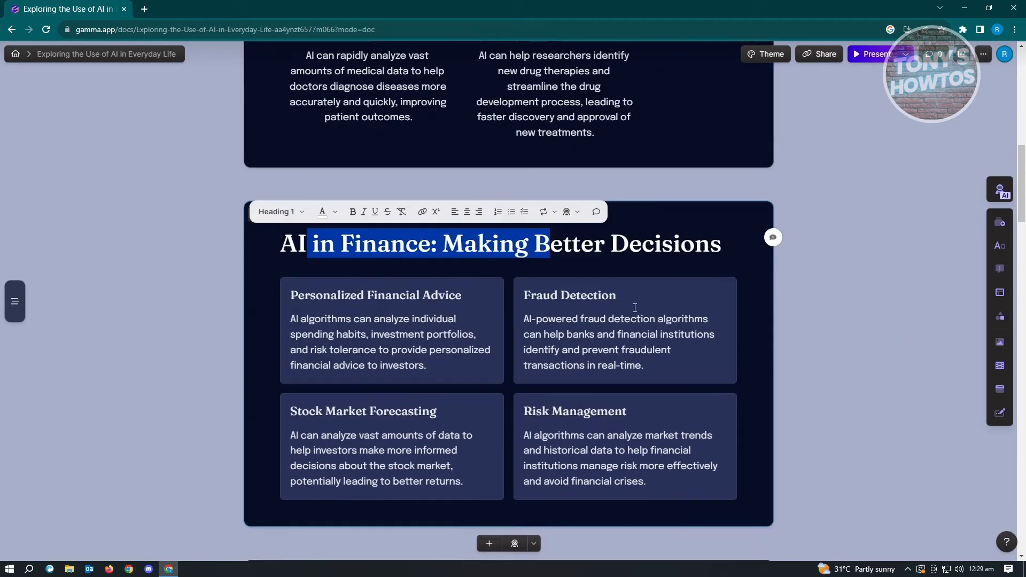
pyautogui.scroll(-3)
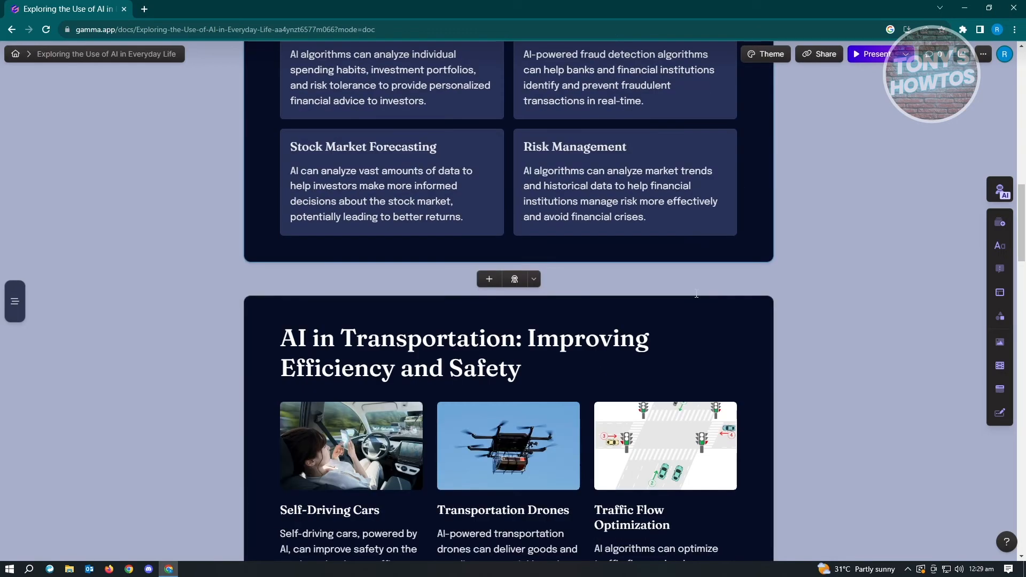
pyautogui.scroll(-3)
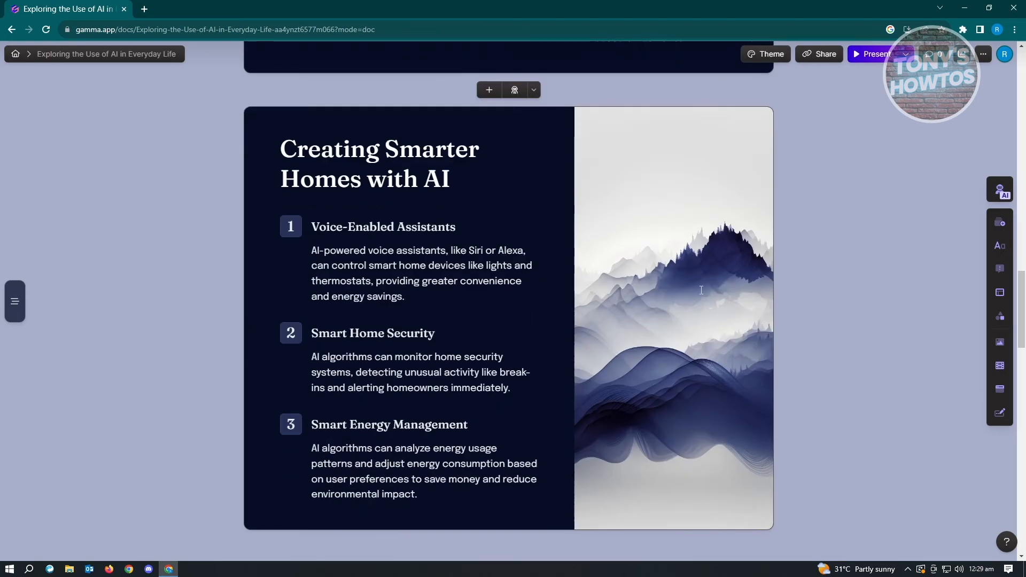
pyautogui.scroll(-3)
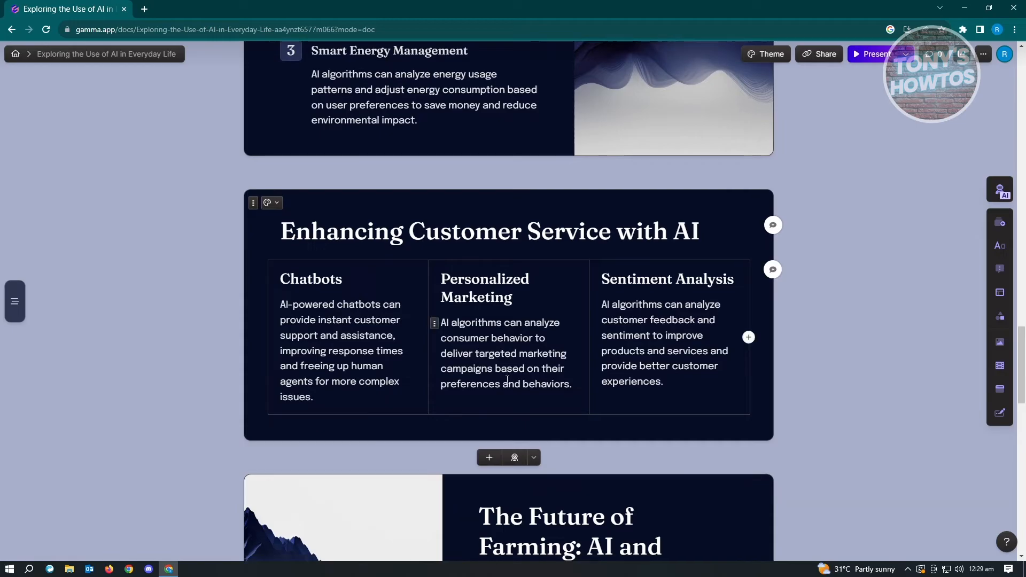
pyautogui.scroll(-3)
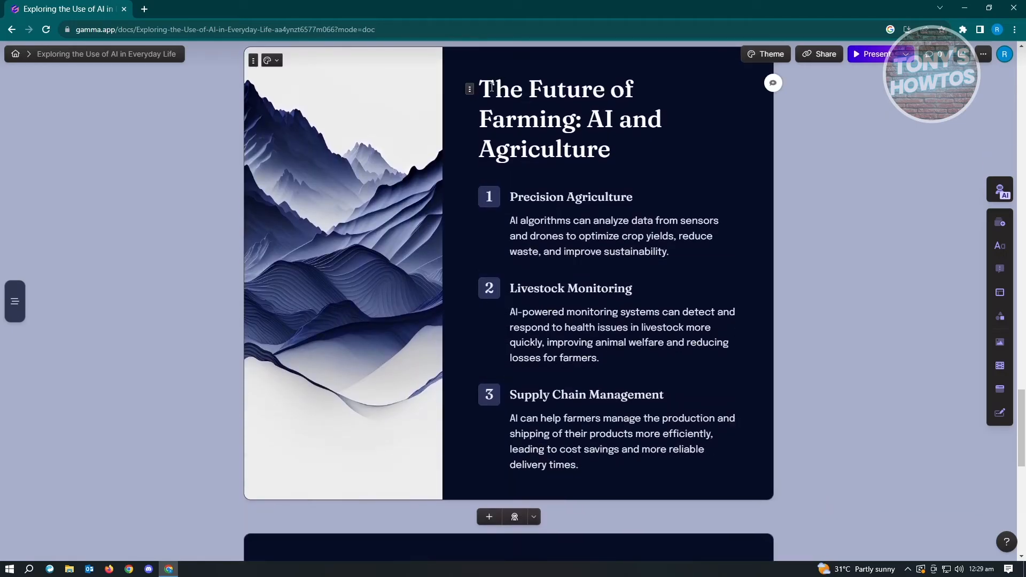
# Step: Review the farming card's heading and Precision Agriculture text, then reach the ethics card
pyautogui.moveTo(480, 88); pyautogui.dragTo(611, 150)
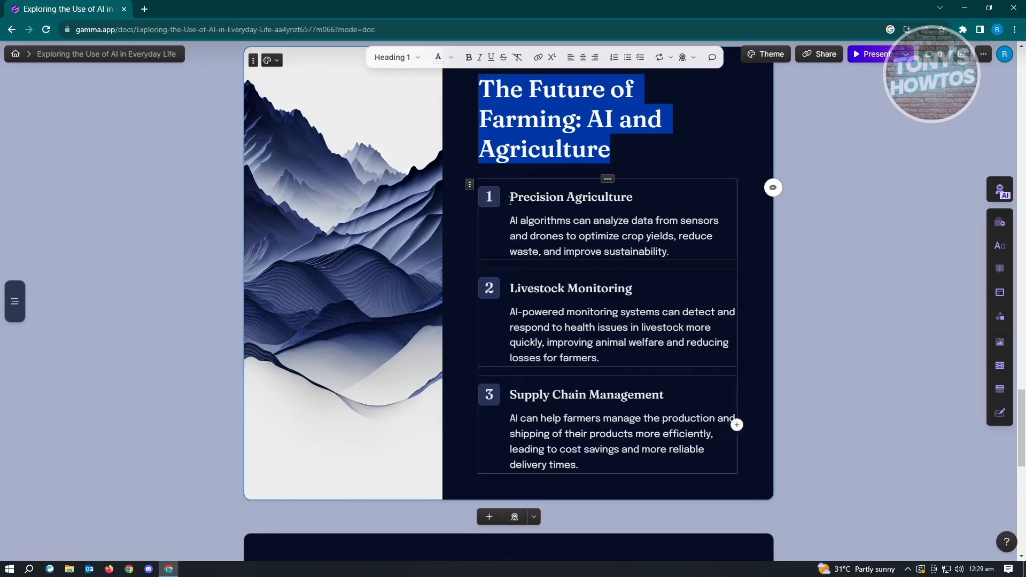
pyautogui.moveTo(510, 196); pyautogui.dragTo(668, 251)
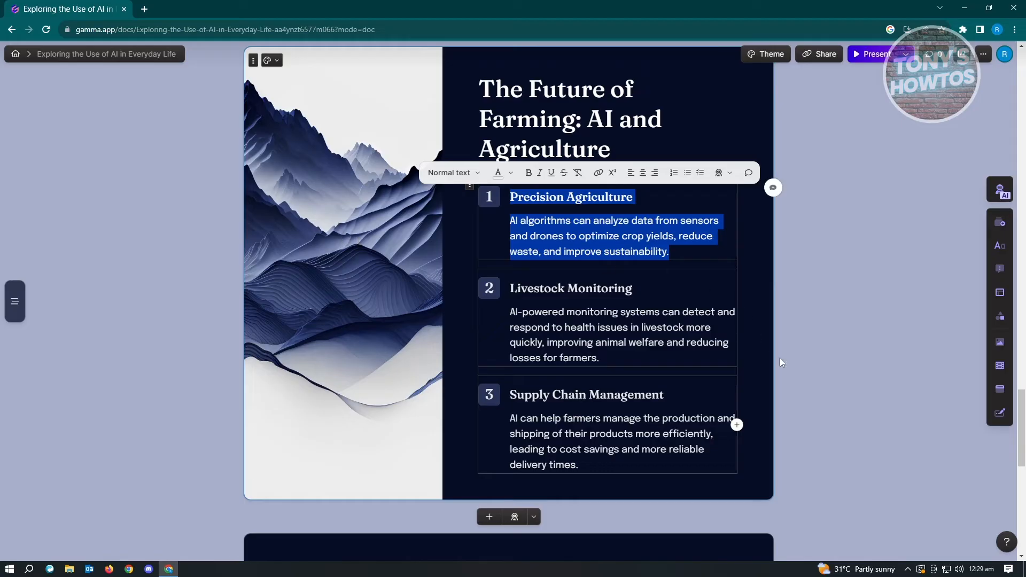
pyautogui.click(673, 251)
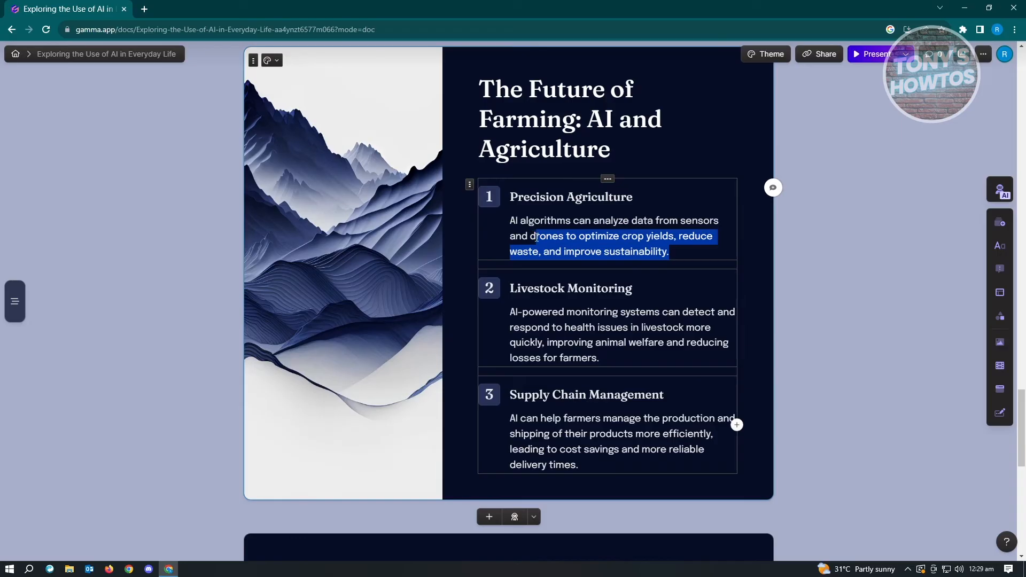
pyautogui.scroll(-3)
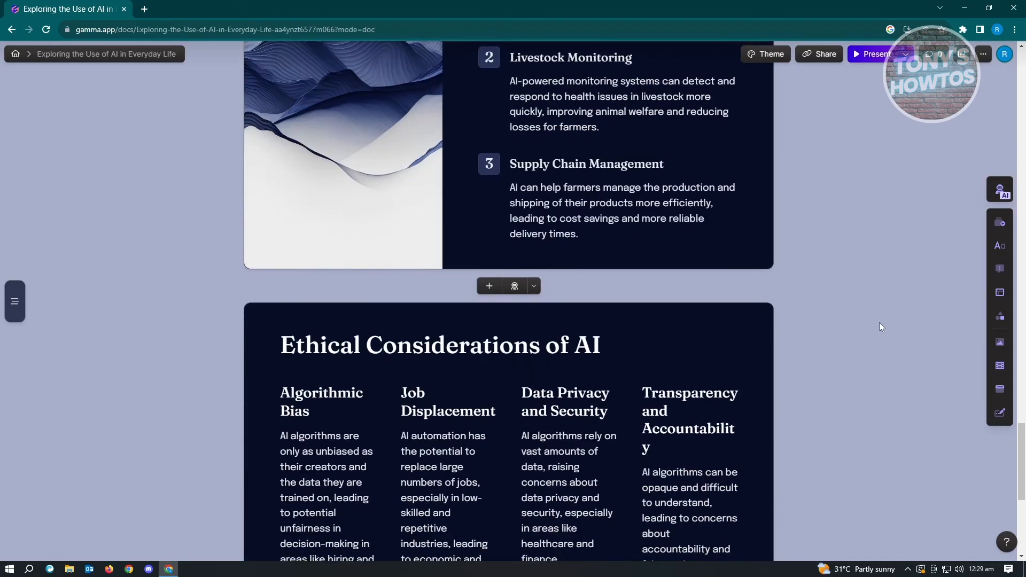
pyautogui.scroll(-3)
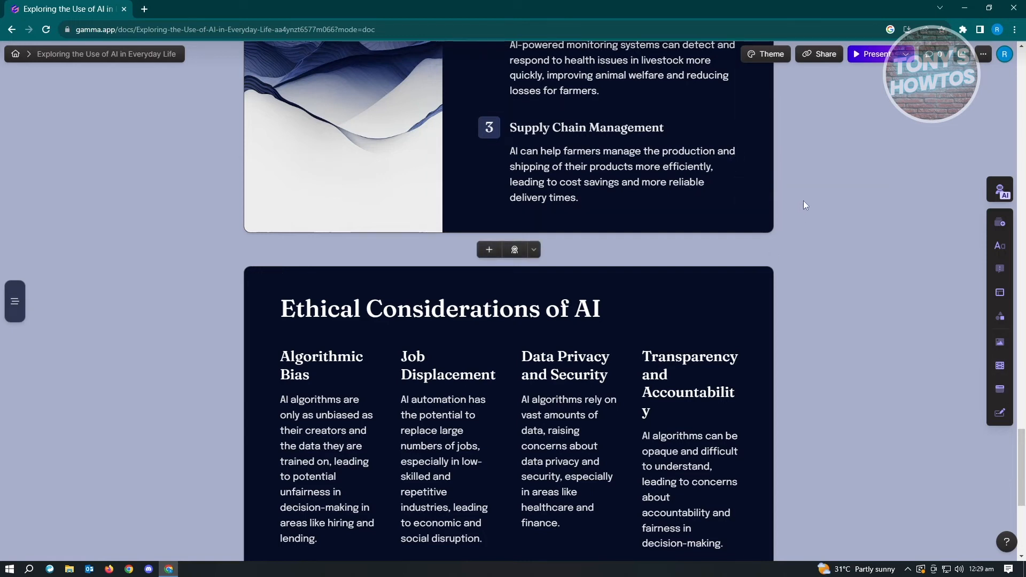
pyautogui.moveTo(815, 260)
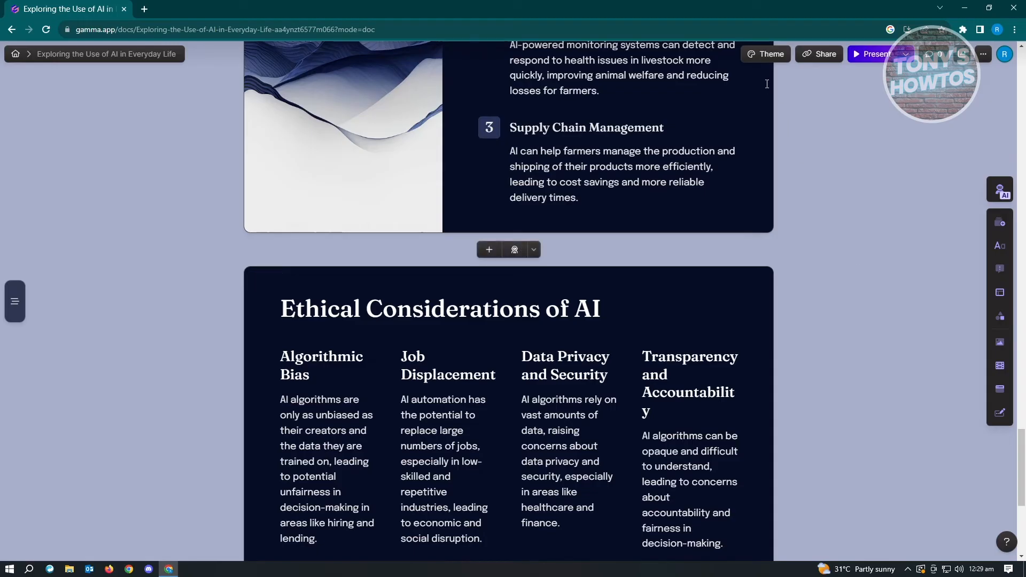
pyautogui.click(765, 53)
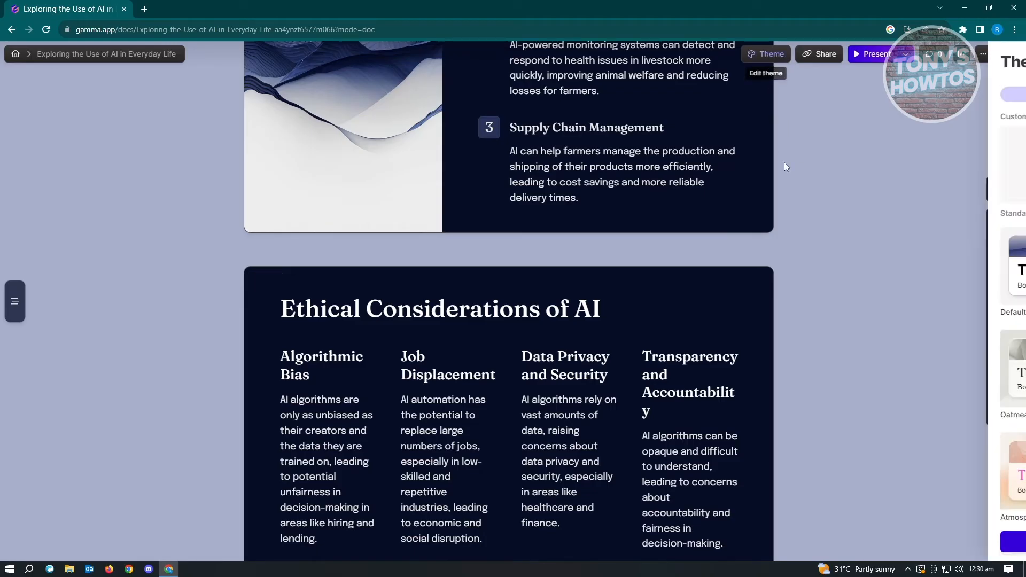
pyautogui.click(765, 53)
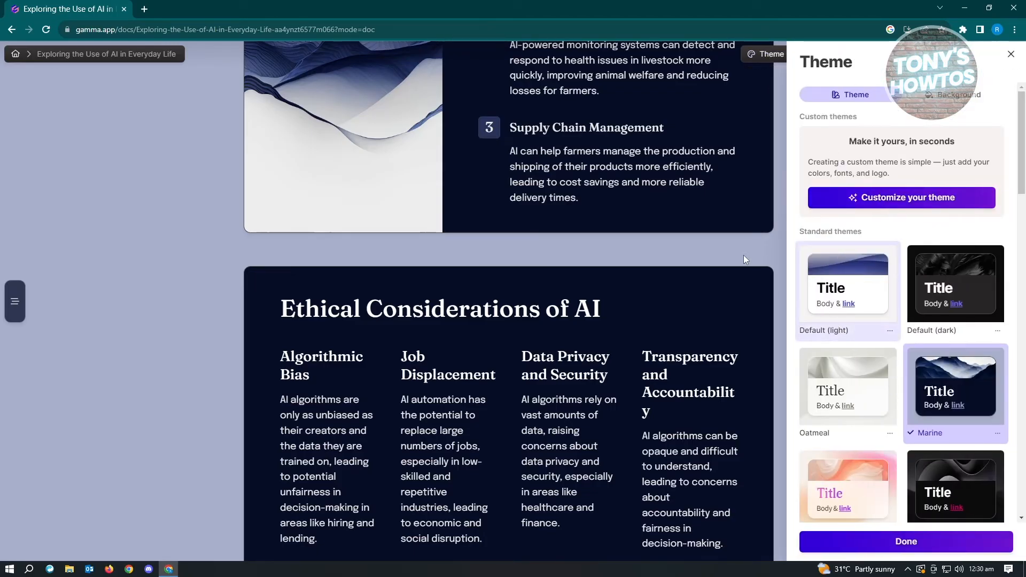
pyautogui.click(960, 94)
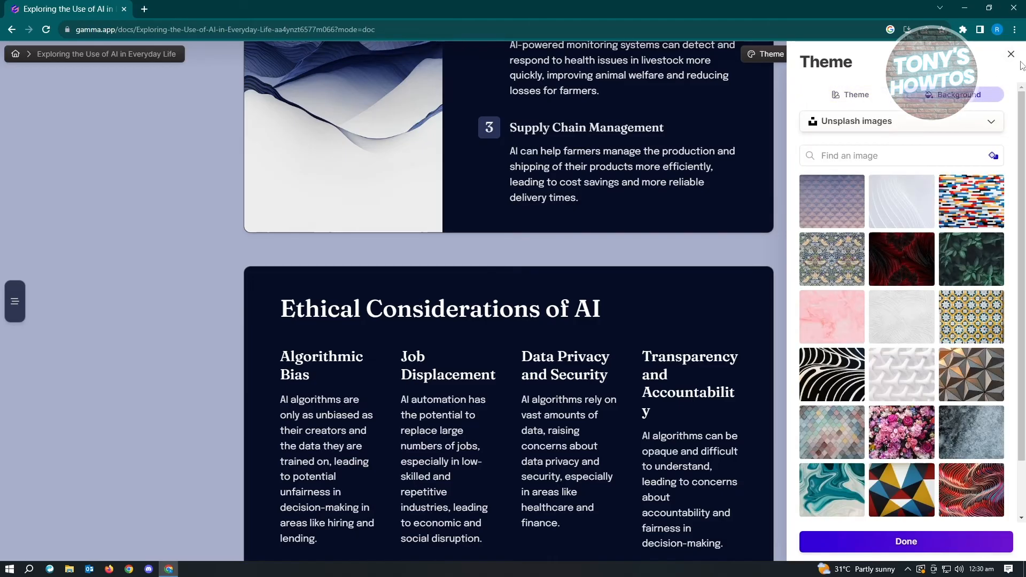
pyautogui.click(1011, 54)
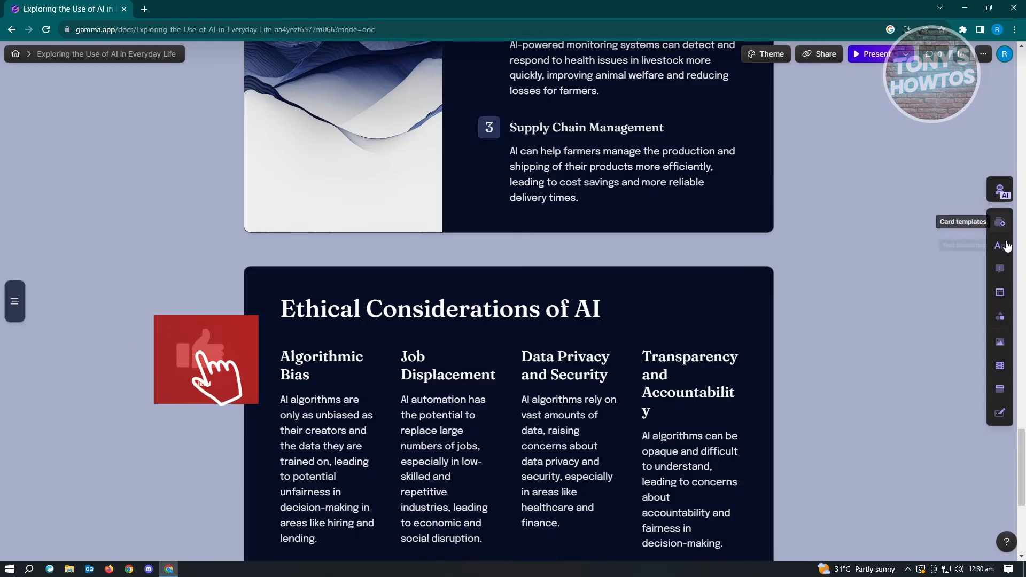
pyautogui.click(999, 246)
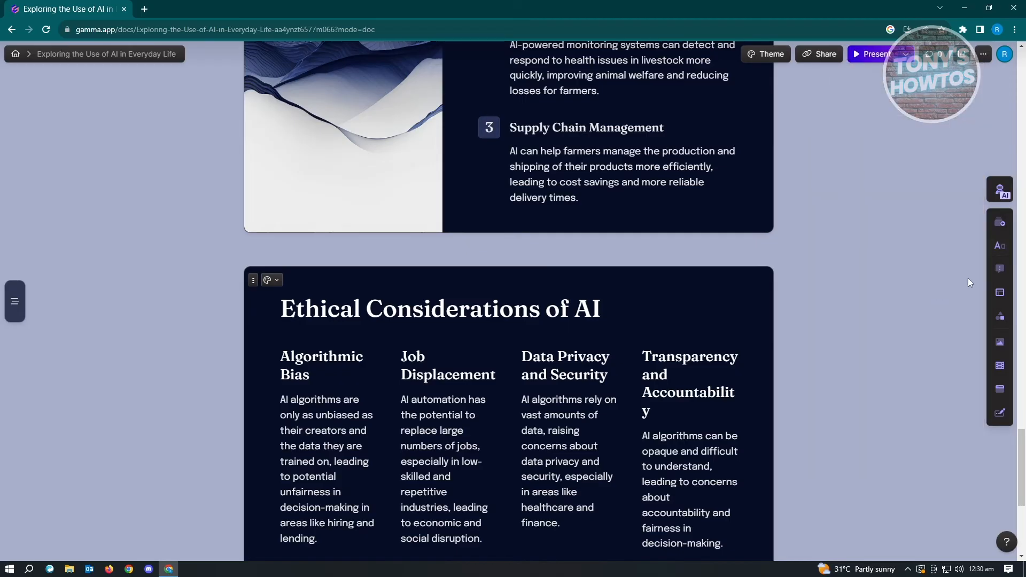
pyautogui.moveTo(999, 269)
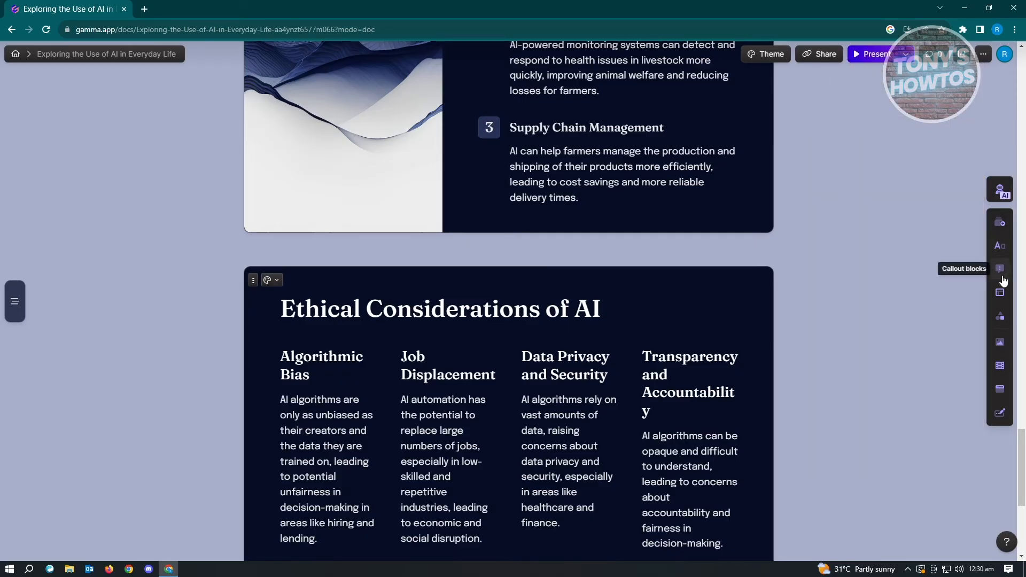
pyautogui.moveTo(1002, 300)
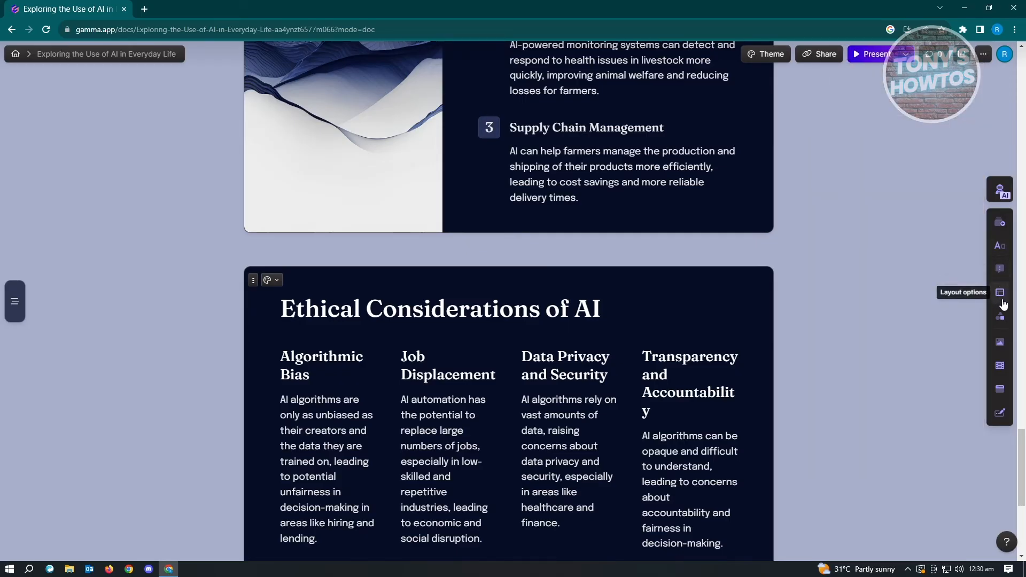
pyautogui.moveTo(1000, 319)
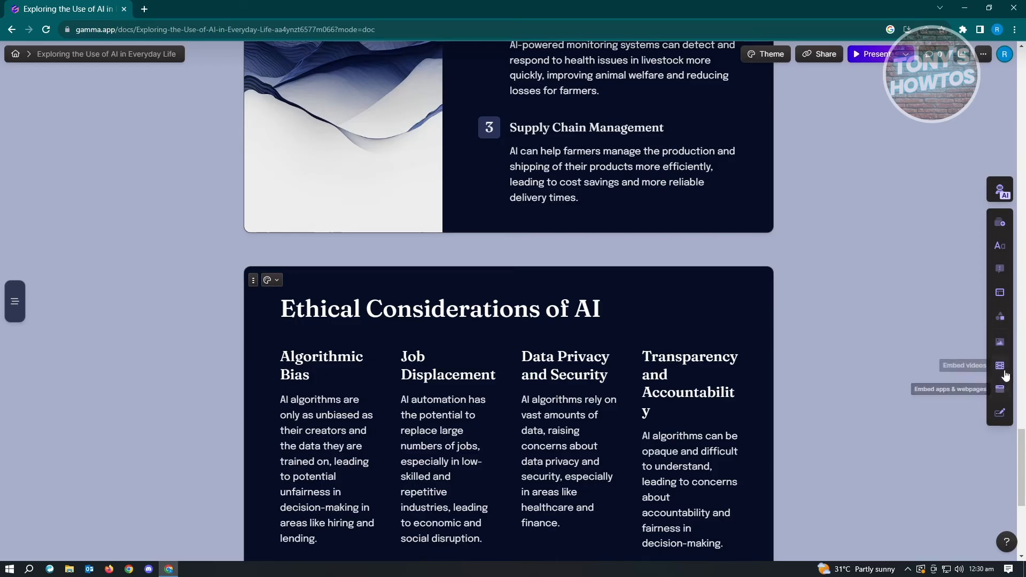
pyautogui.moveTo(999, 389)
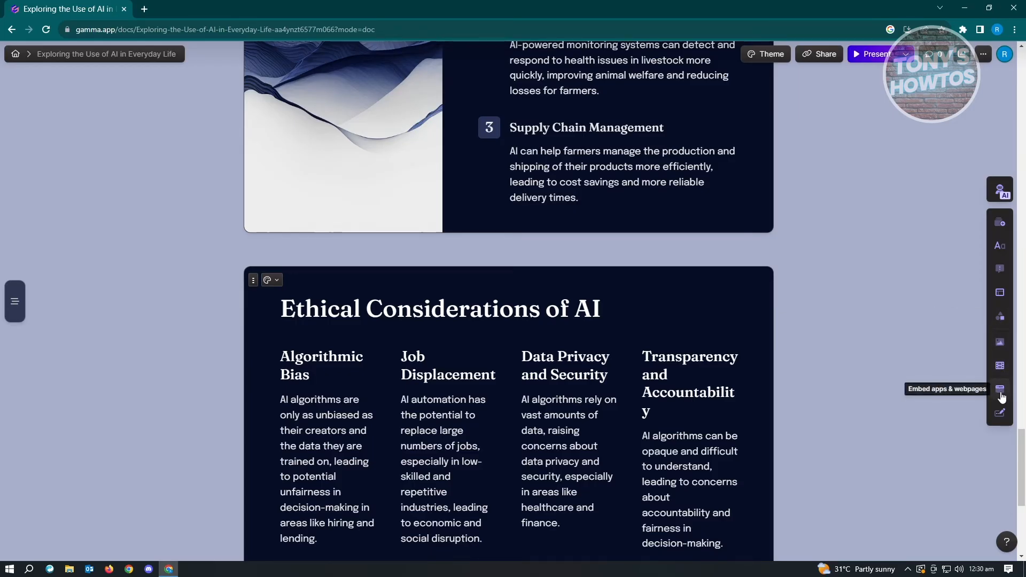
pyautogui.moveTo(1000, 412)
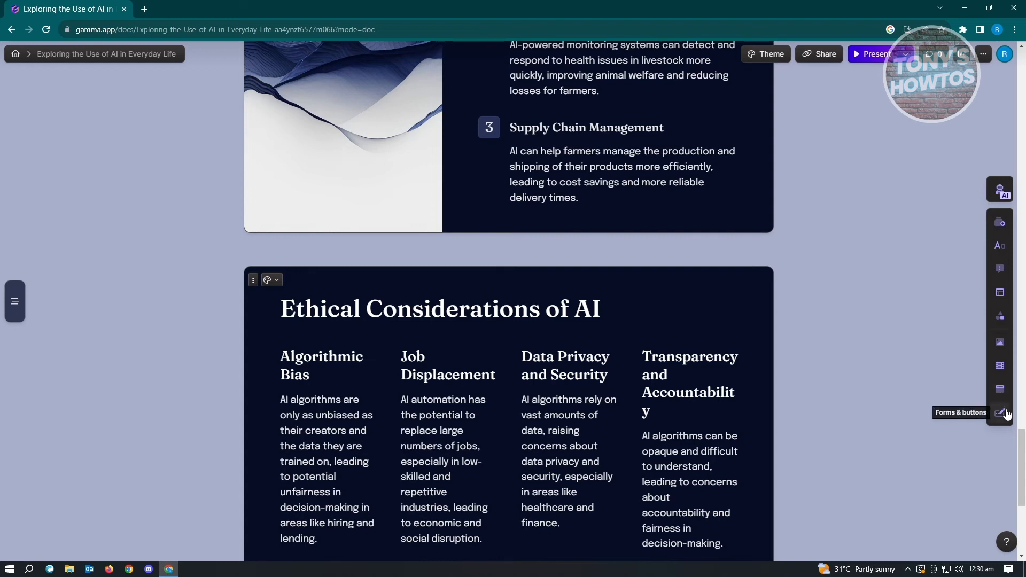
pyautogui.moveTo(1000, 245)
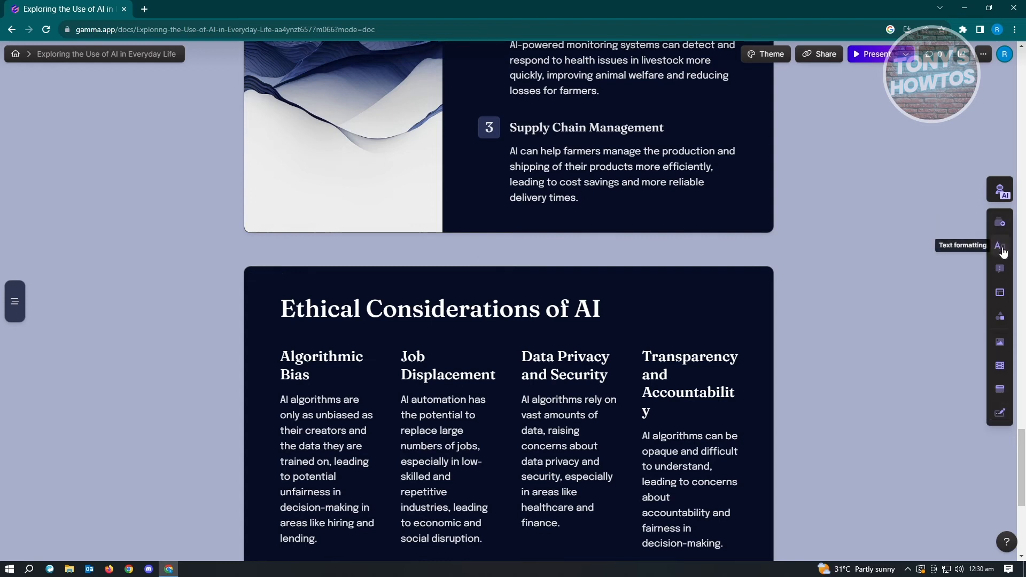
pyautogui.moveTo(481, 309); pyautogui.dragTo(601, 308)
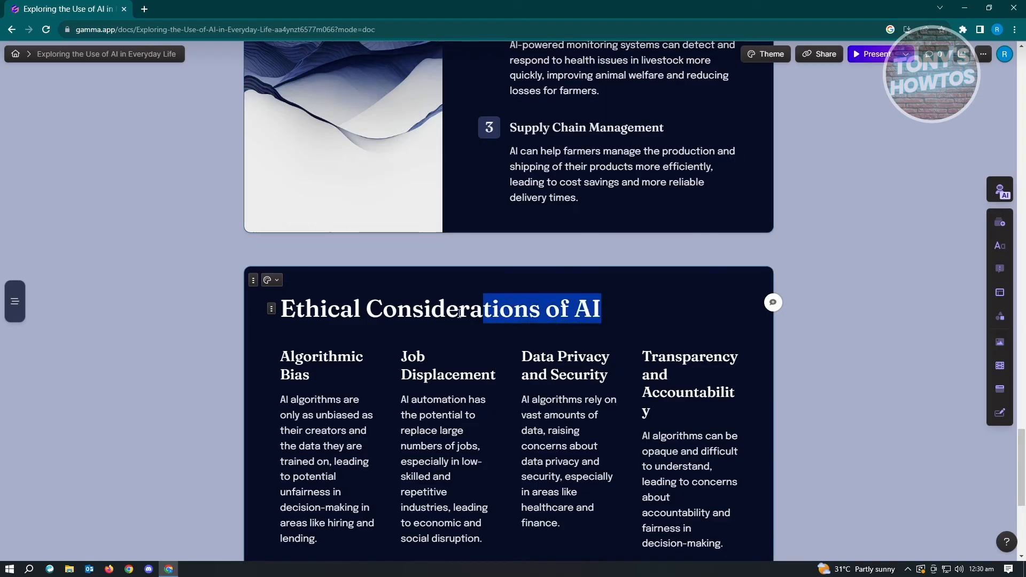
pyautogui.click(625, 312)
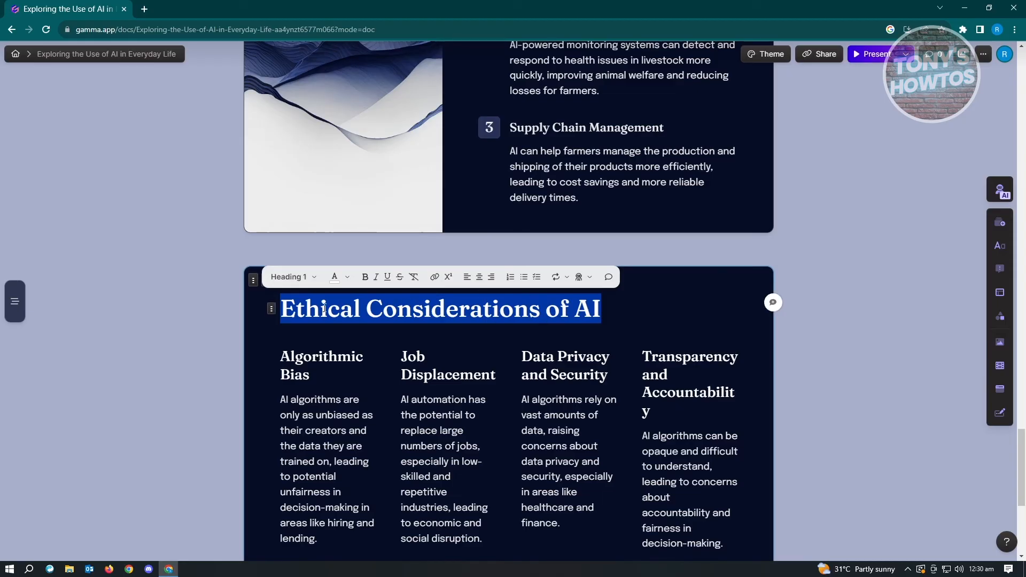
pyautogui.click(292, 277)
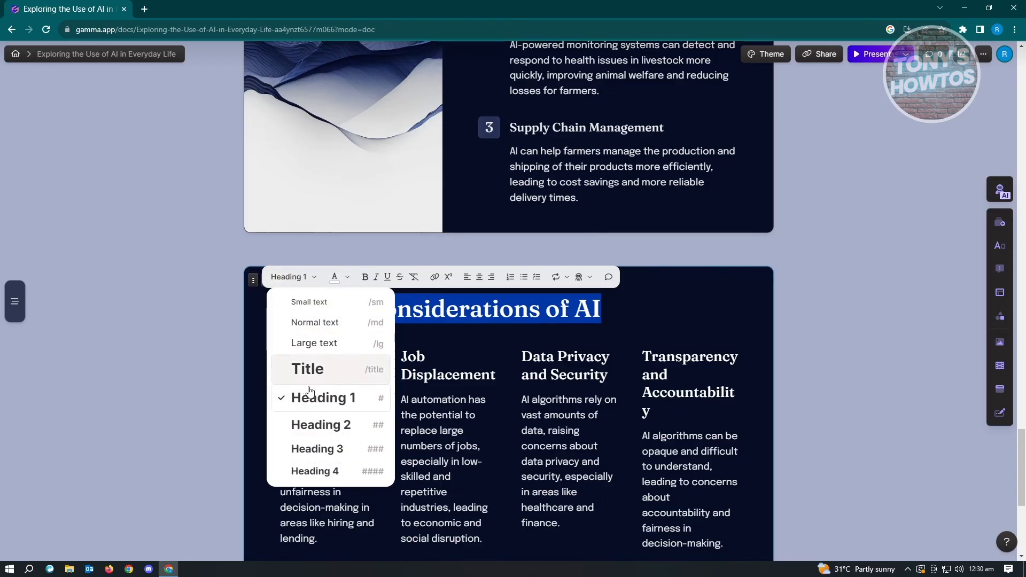
pyautogui.scroll(-3)
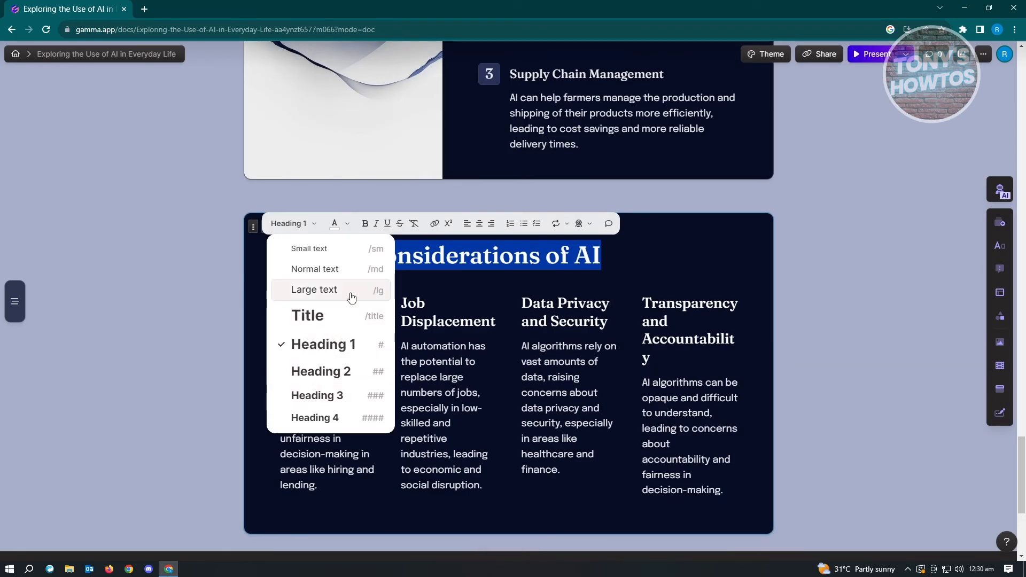
pyautogui.moveTo(312, 320)
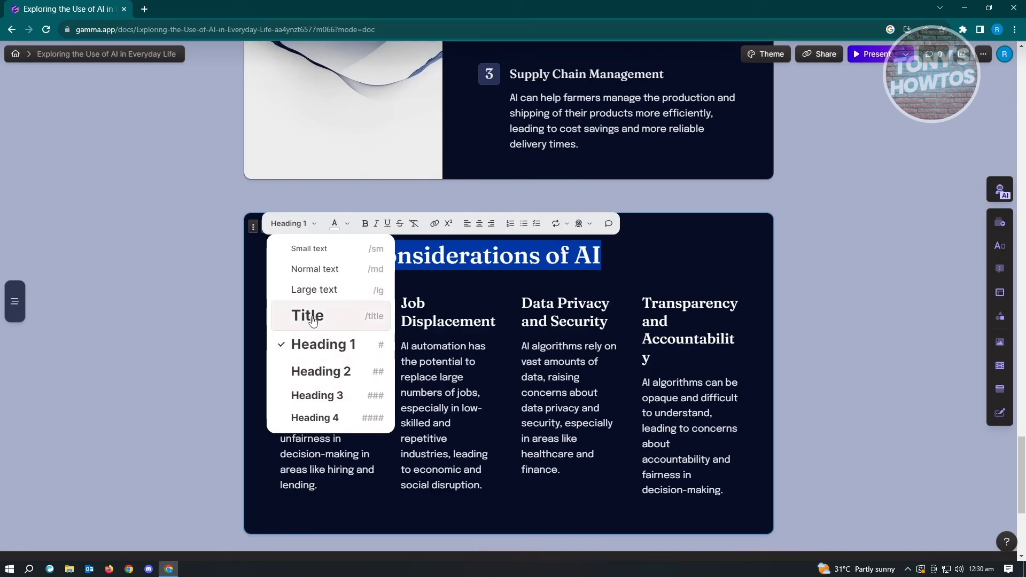
pyautogui.moveTo(314, 291)
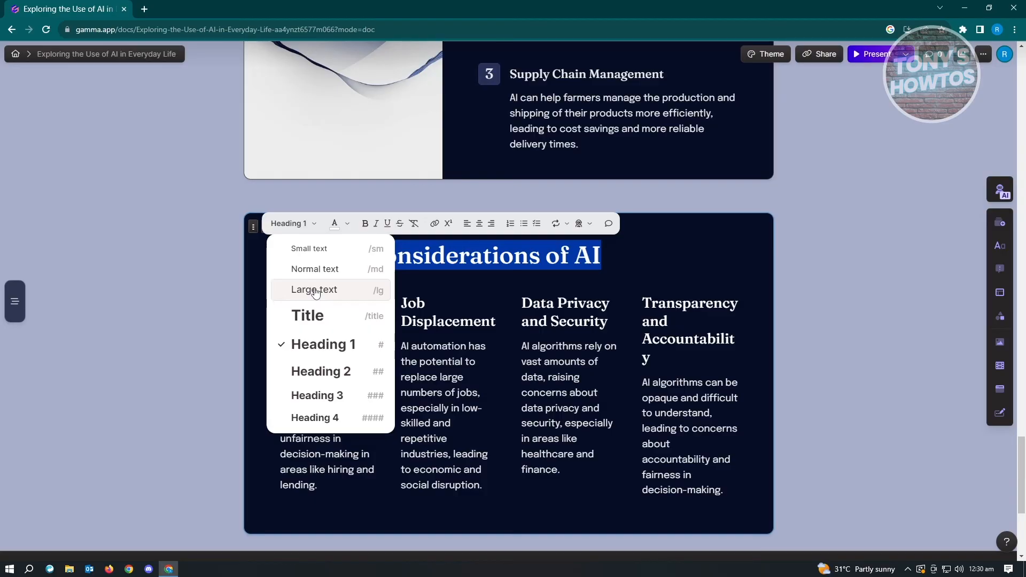
pyautogui.moveTo(346, 225)
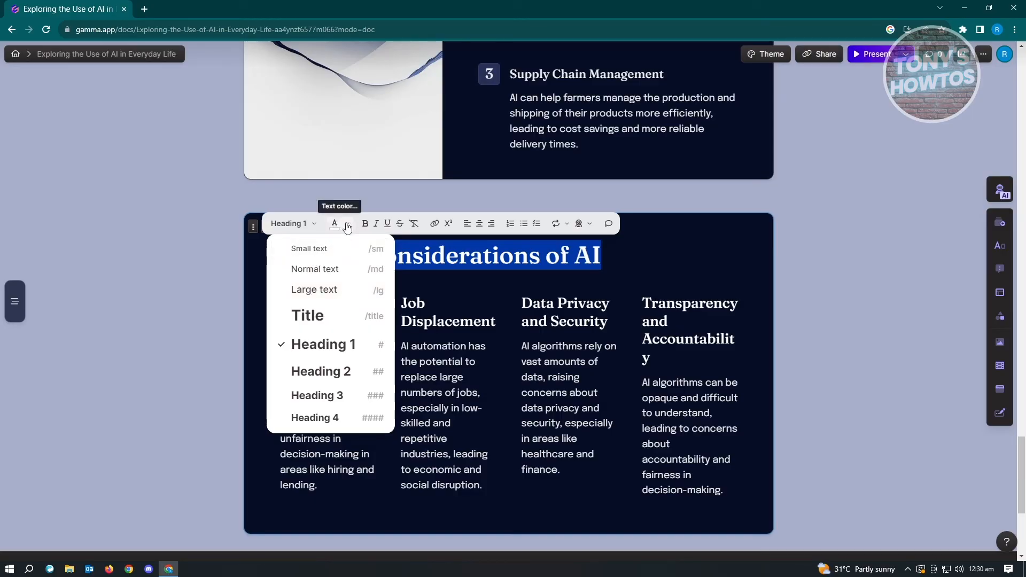
pyautogui.click(999, 246)
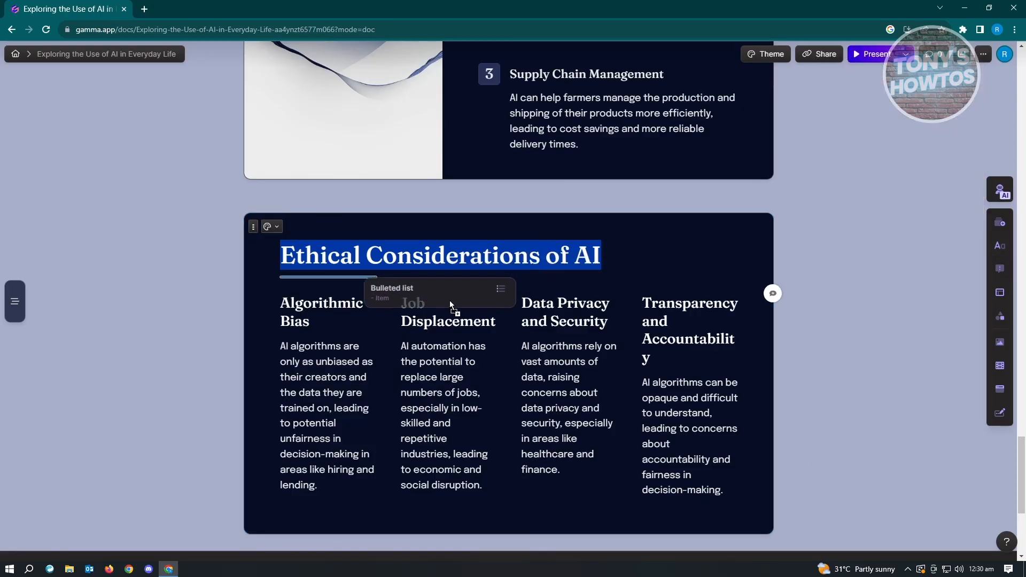
pyautogui.moveTo(1000, 246)
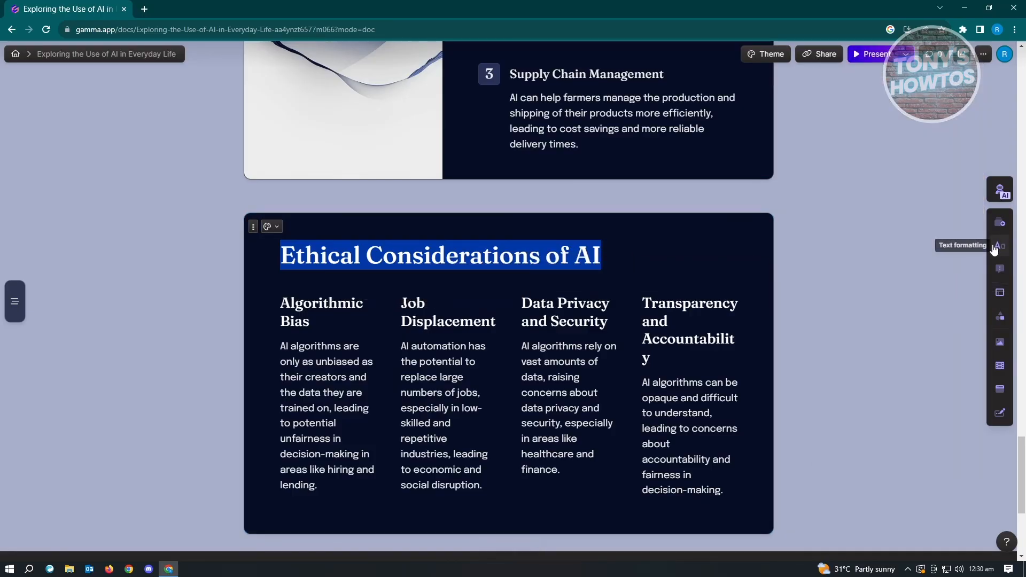
# Step: Show the text formatting choices for headings, lists and other blocks
pyautogui.click(1000, 246)
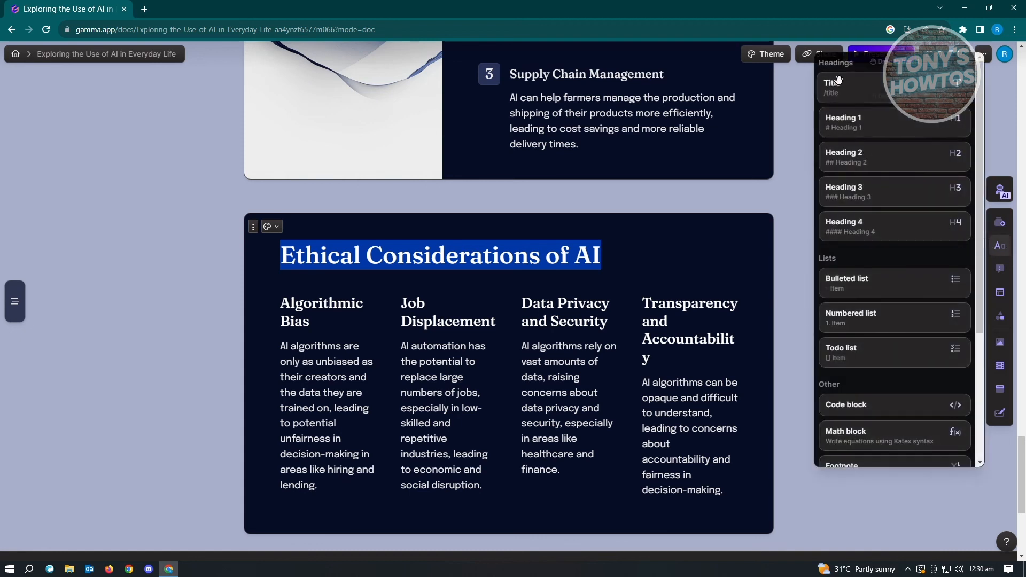